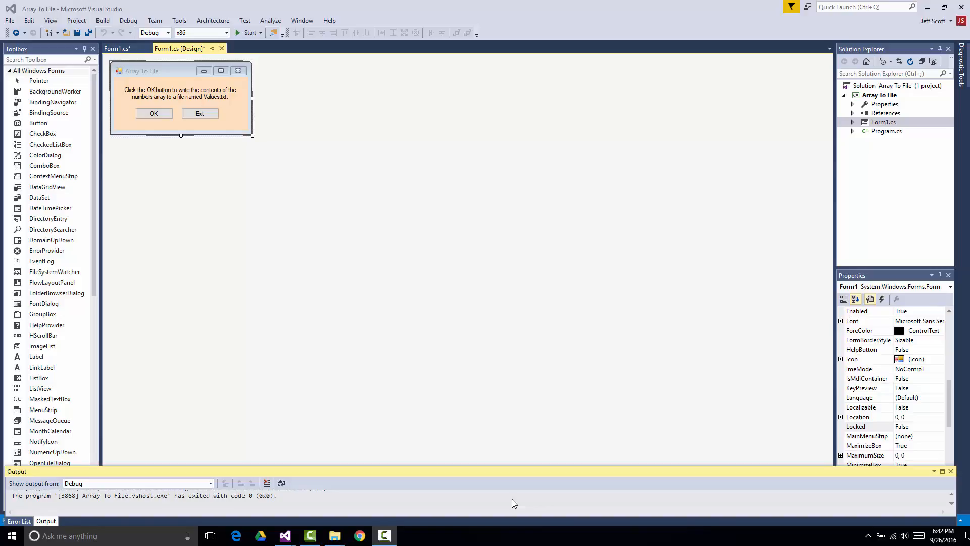
mouse_move(504, 492)
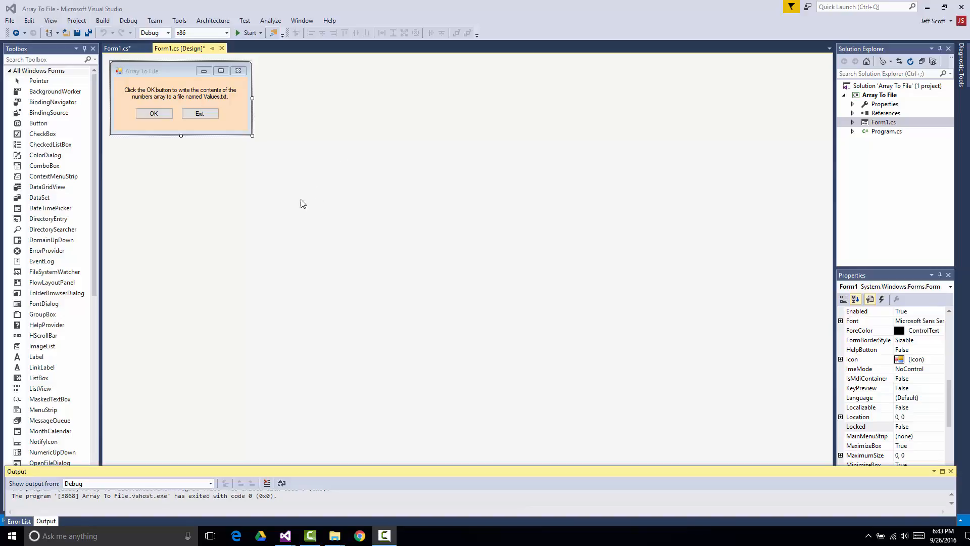
mouse_move(206, 65)
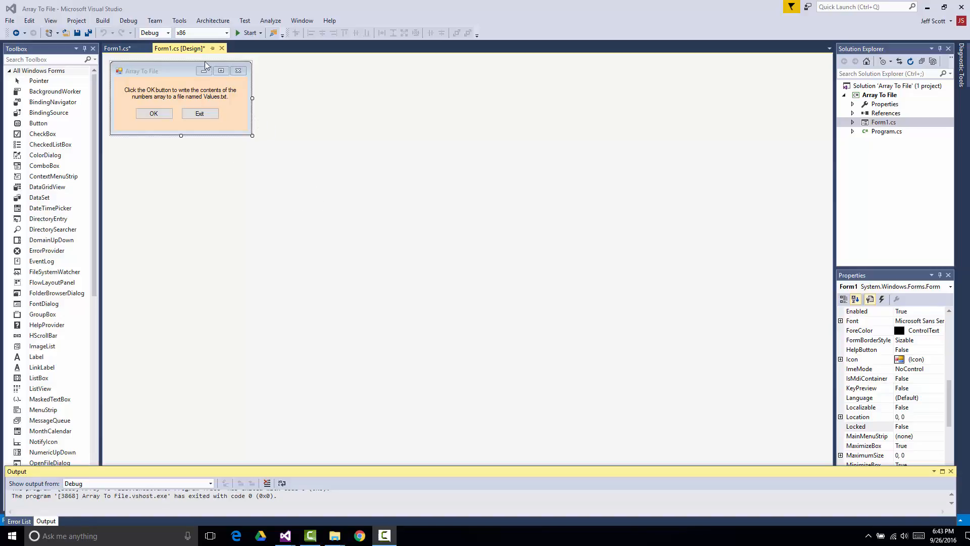
mouse_move(250, 32)
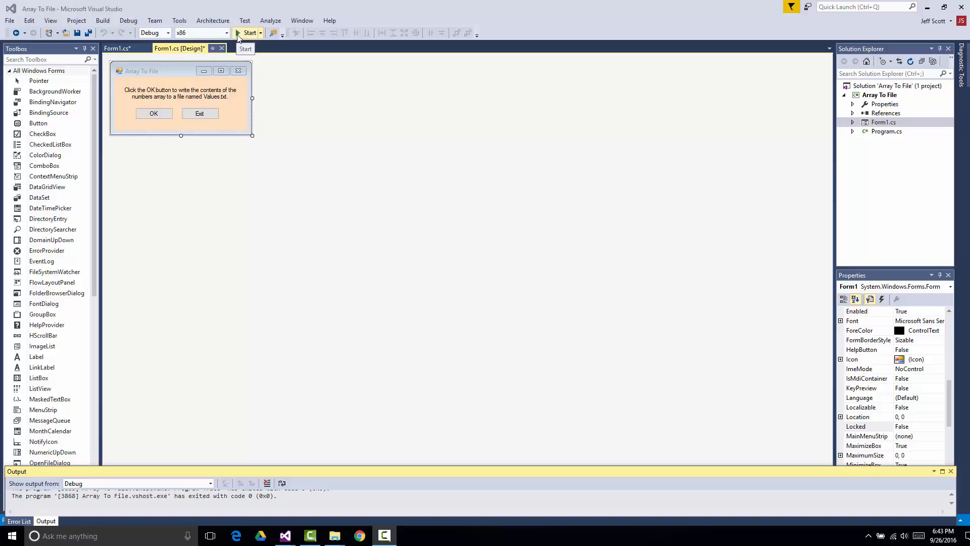
Run the Array To File app, write the numbers file, dismiss Done and close the form
click(250, 32)
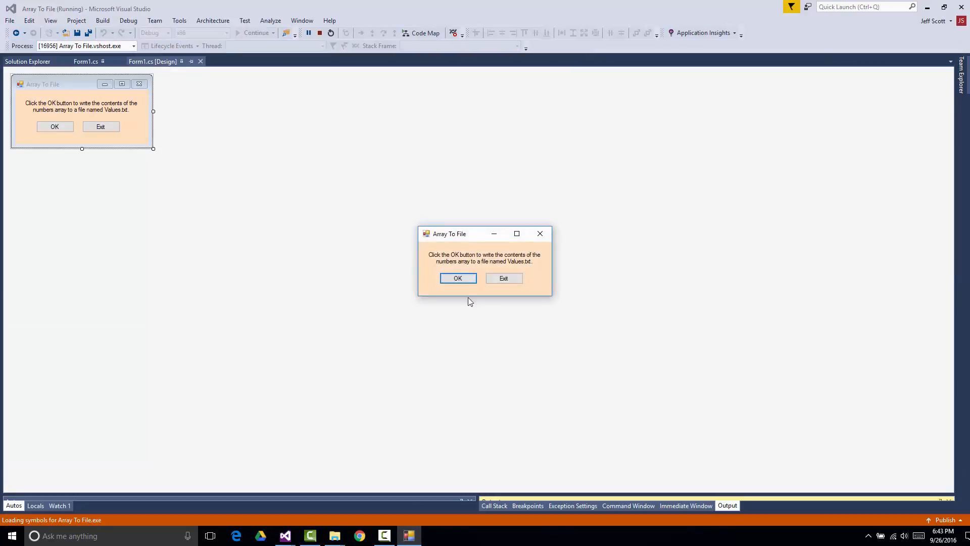
click(457, 278)
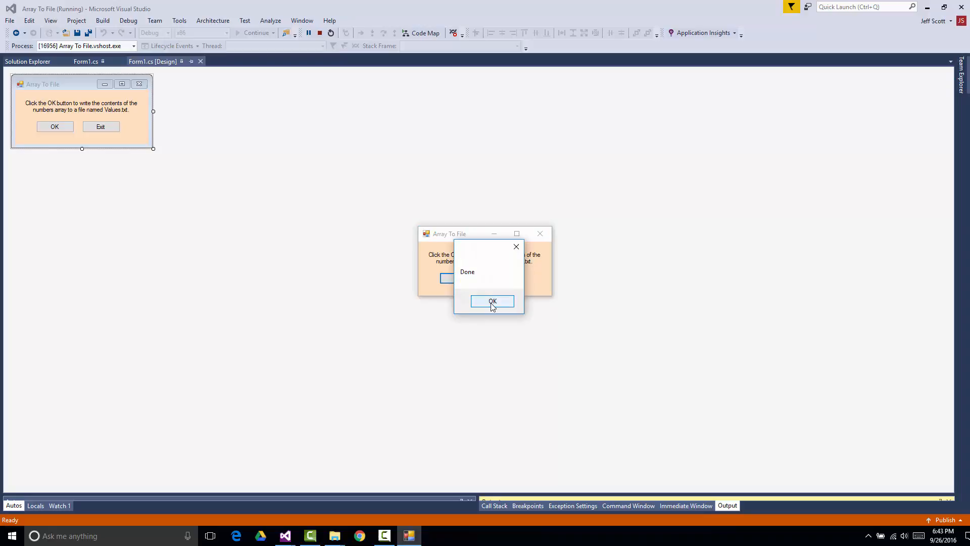
click(492, 301)
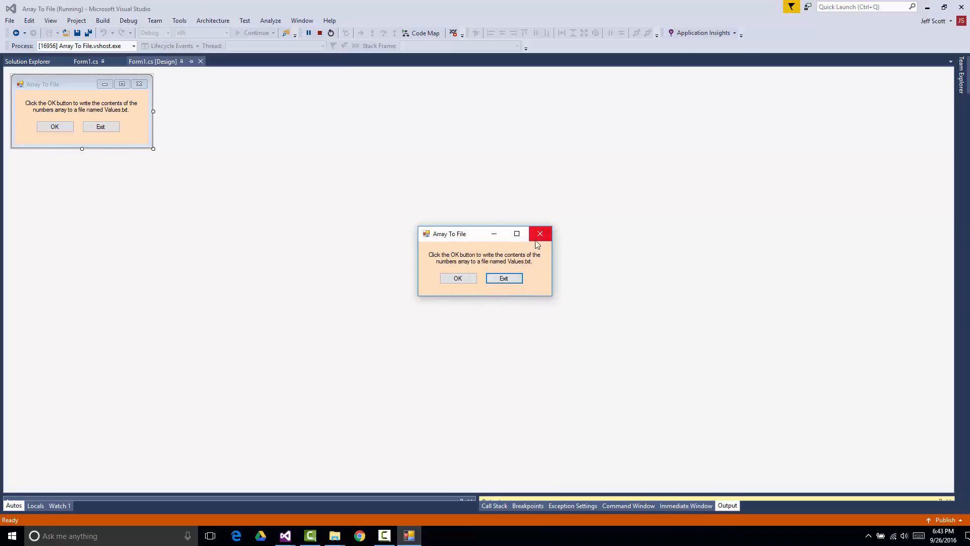
click(540, 233)
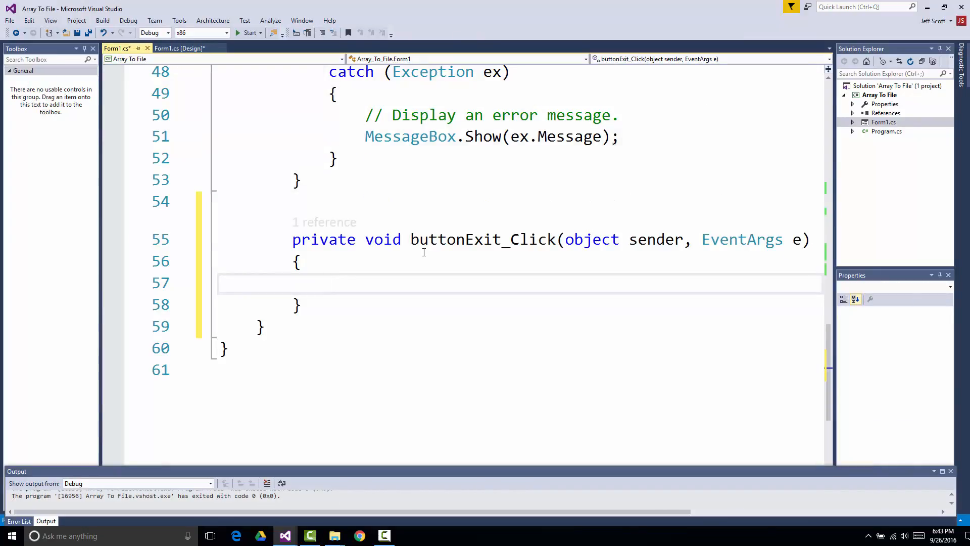
Add Application.Exit(); inside the buttonExit_Click handler in Form1.cs
text(Applc)
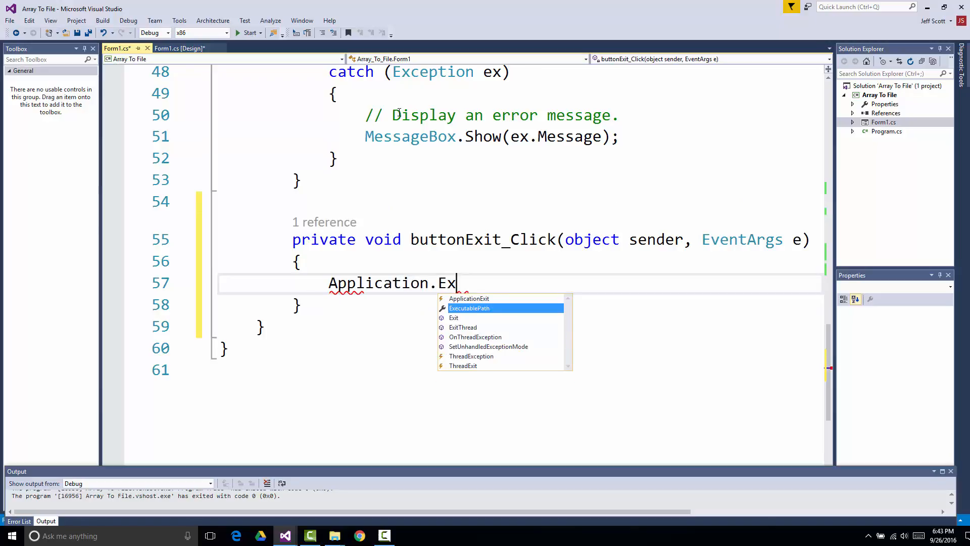
text(it;)
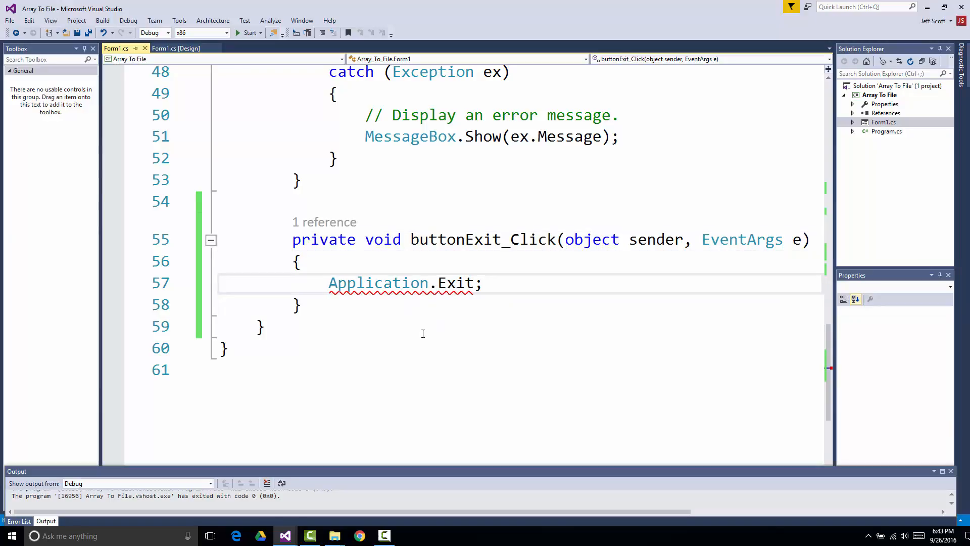
text(())
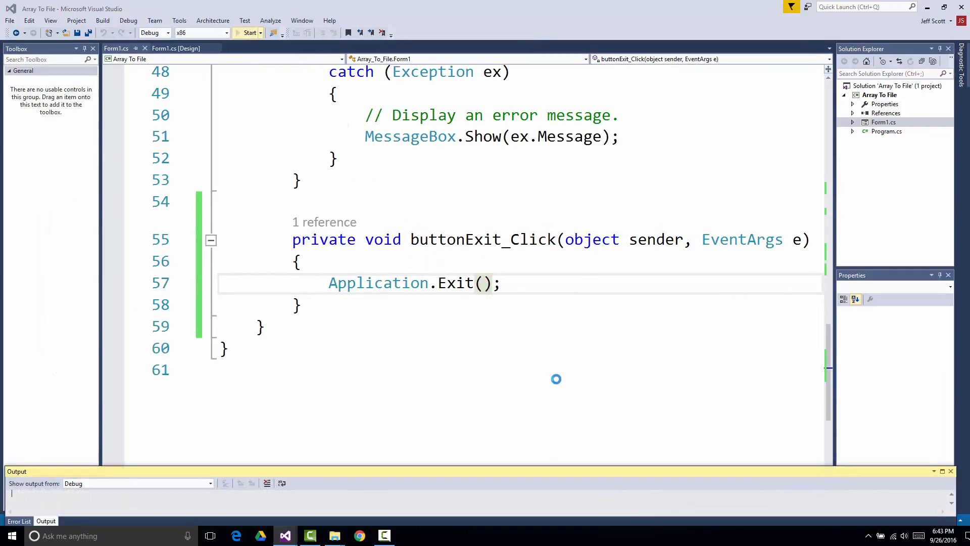
Rerun the app, write Values.txt, dismiss Done and confirm Exit closes the form
click(250, 32)
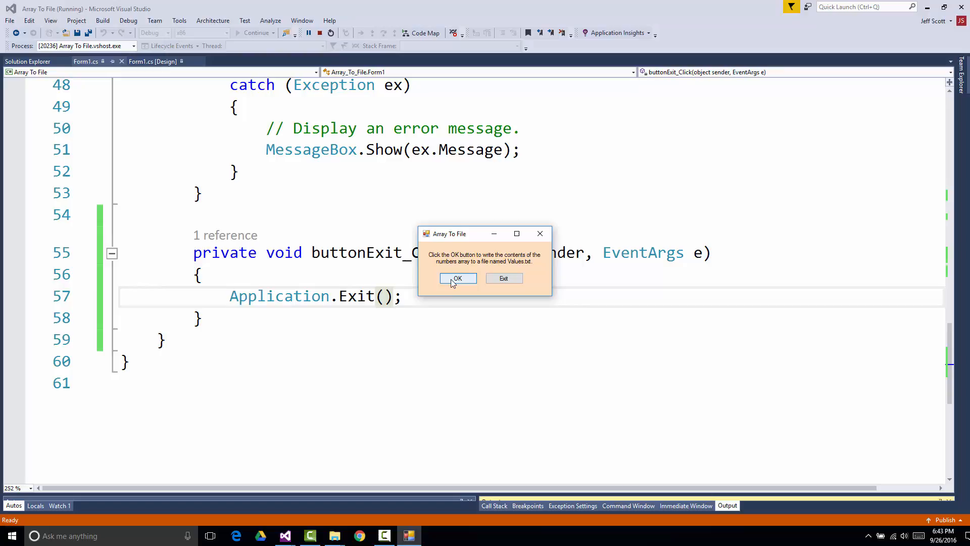
click(457, 278)
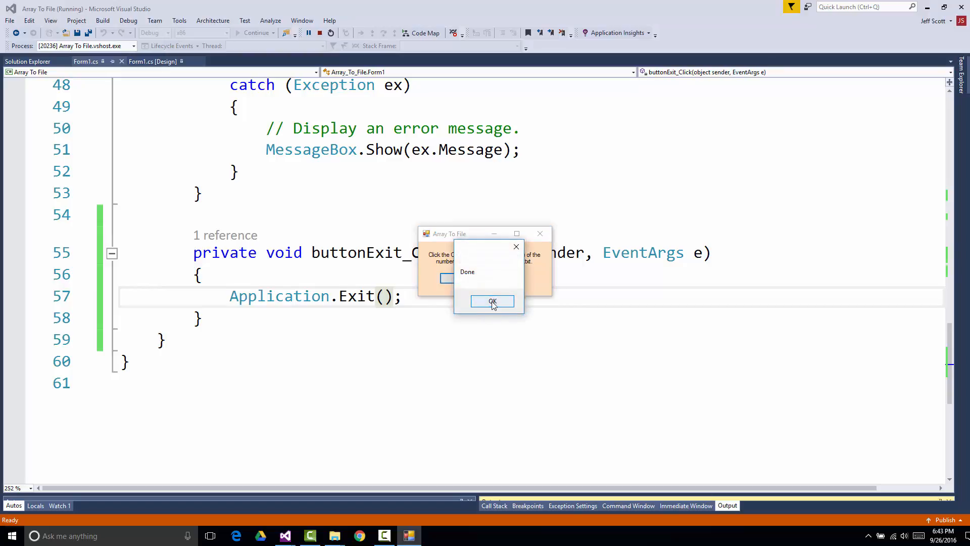
click(492, 301)
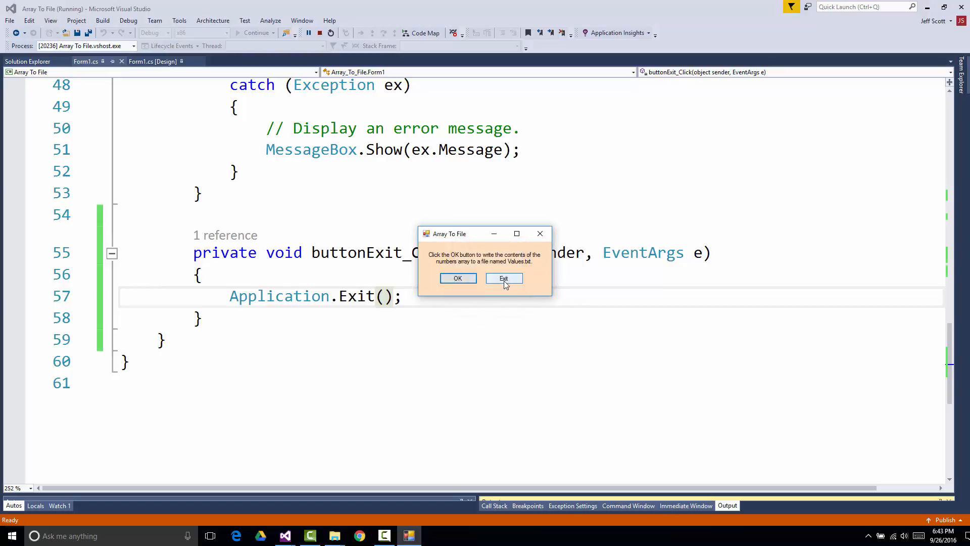
click(503, 278)
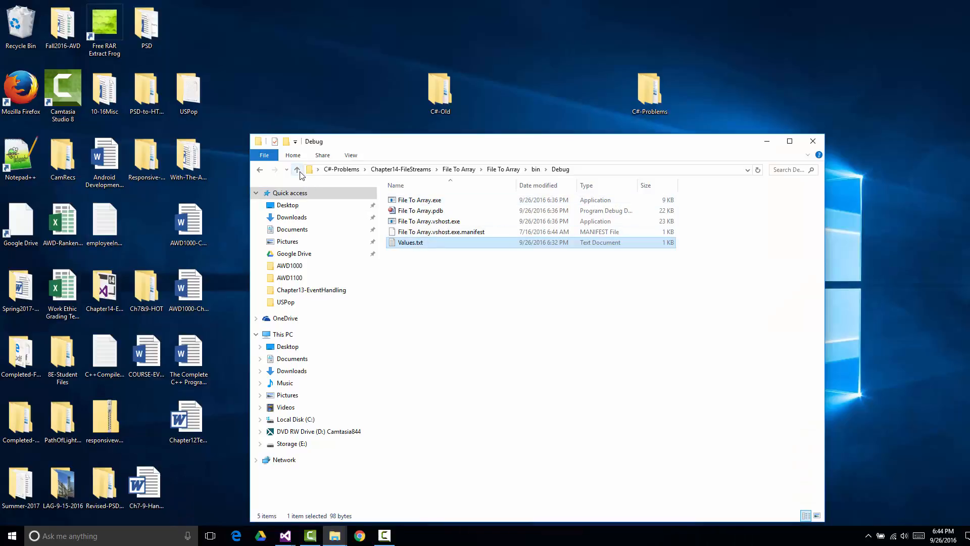
Navigate from Debug up to Chapter14-FileStreams and into Array To File\Array To File\bin\Debug
click(296, 169)
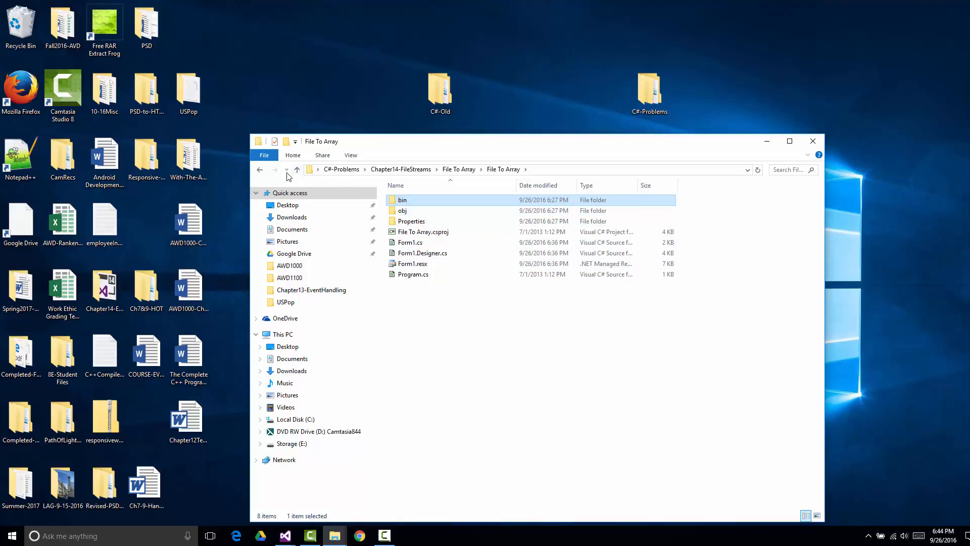
mouse_move(296, 170)
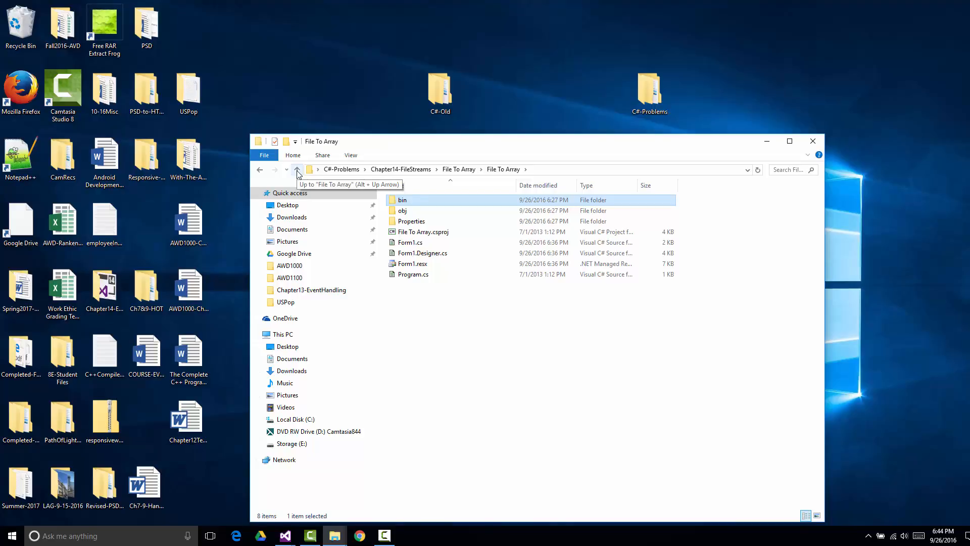
click(297, 169)
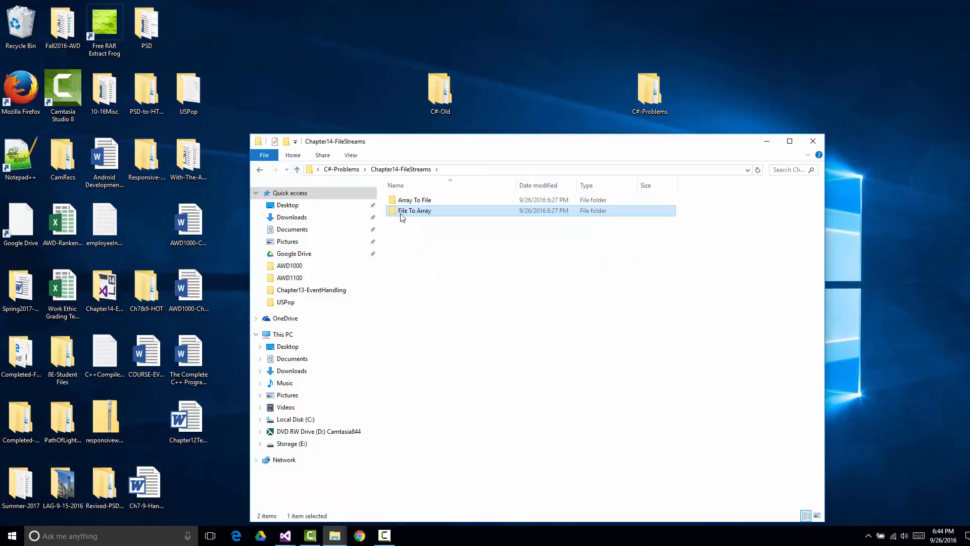
double_click(414, 211)
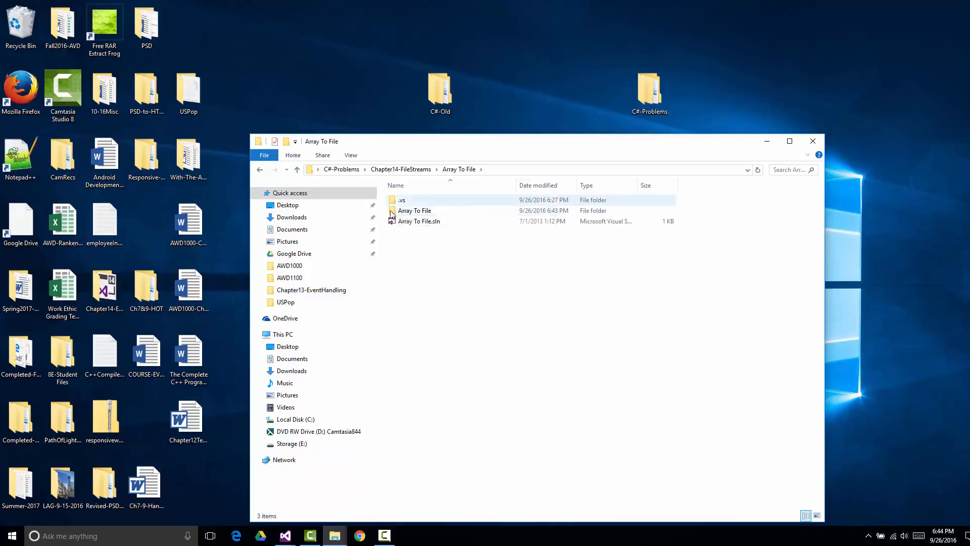
click(415, 210)
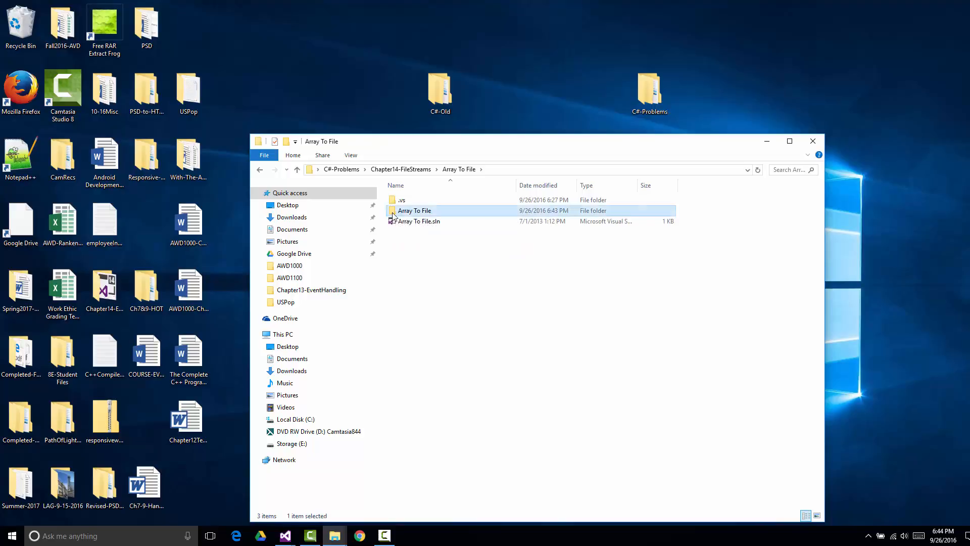
double_click(414, 210)
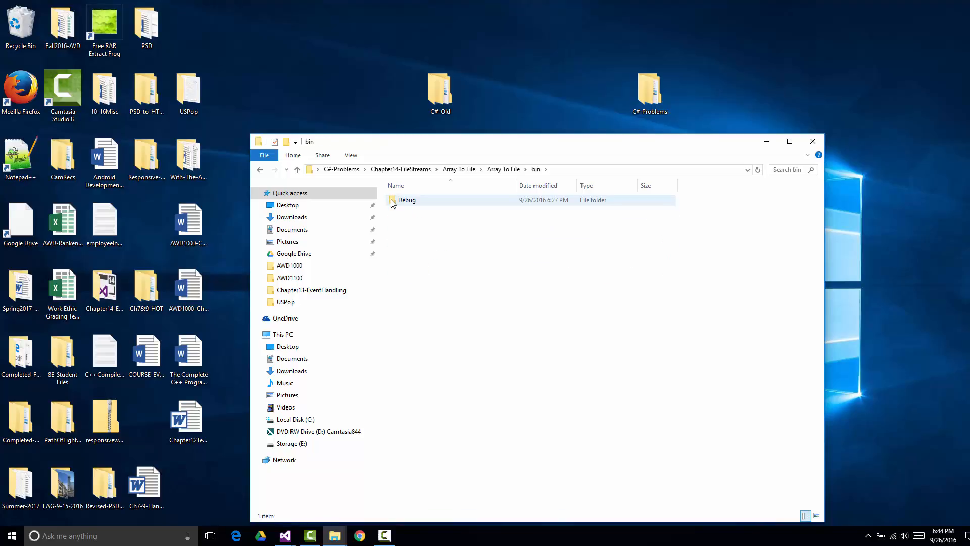
double_click(406, 200)
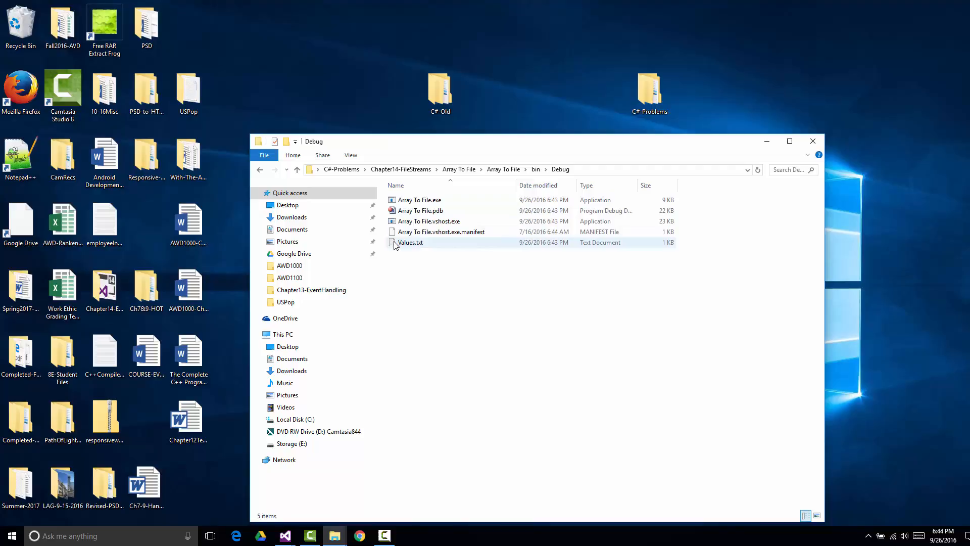
Open Values.txt from the Debug folder to view the written numbers
click(410, 241)
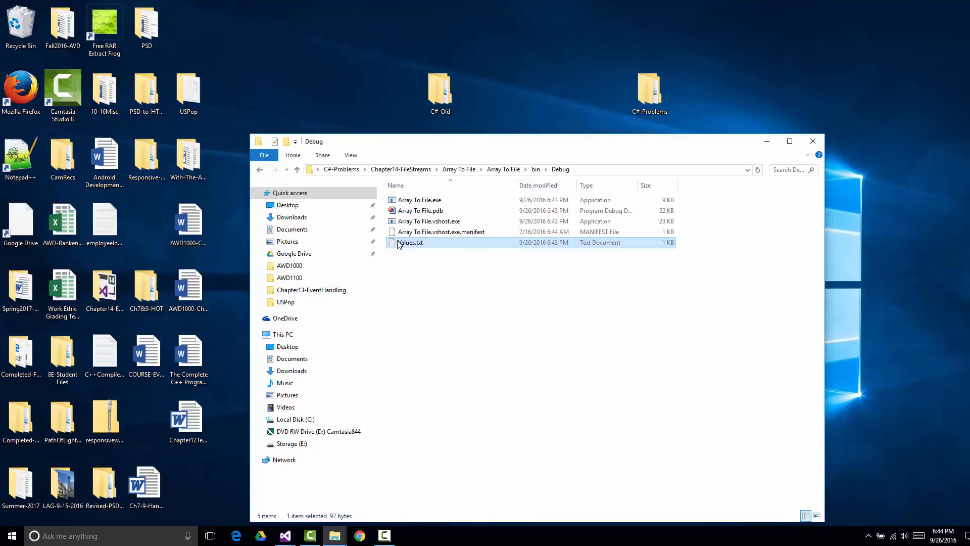
double_click(409, 241)
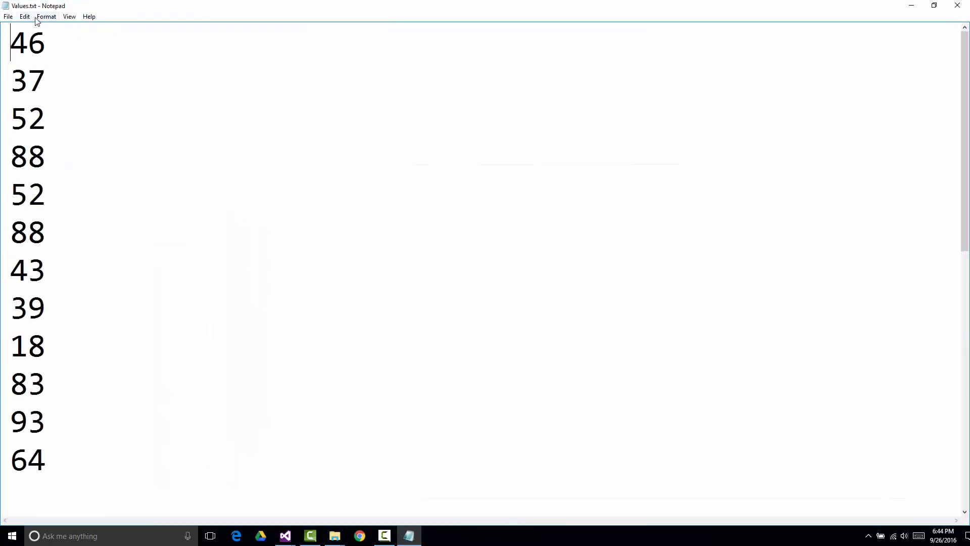
Set the Notepad font size for Values.txt to 14 via Format > Font
click(46, 16)
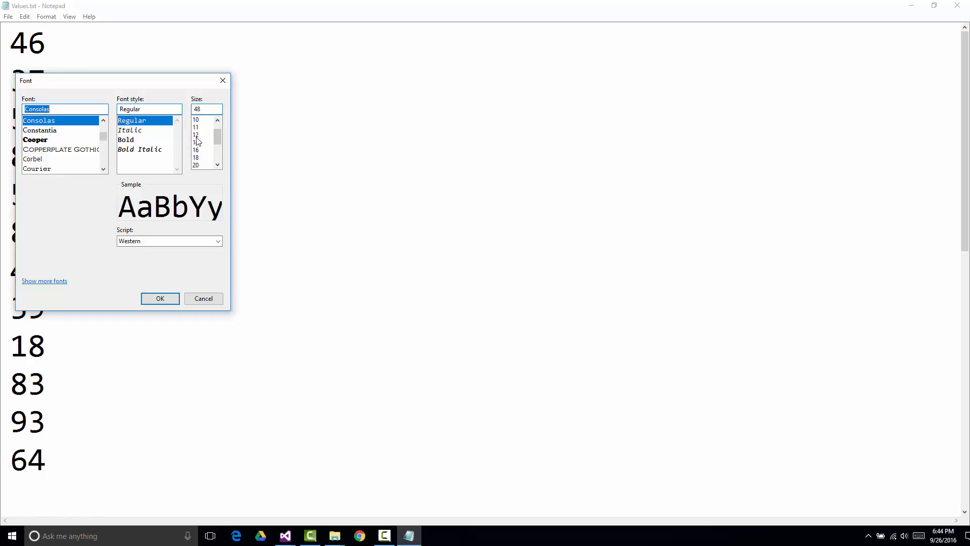
click(195, 142)
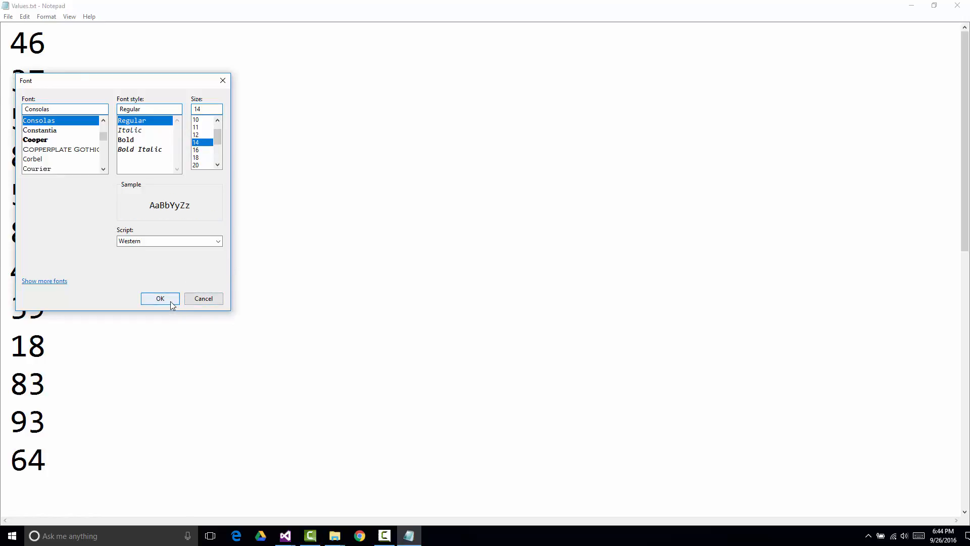
click(160, 298)
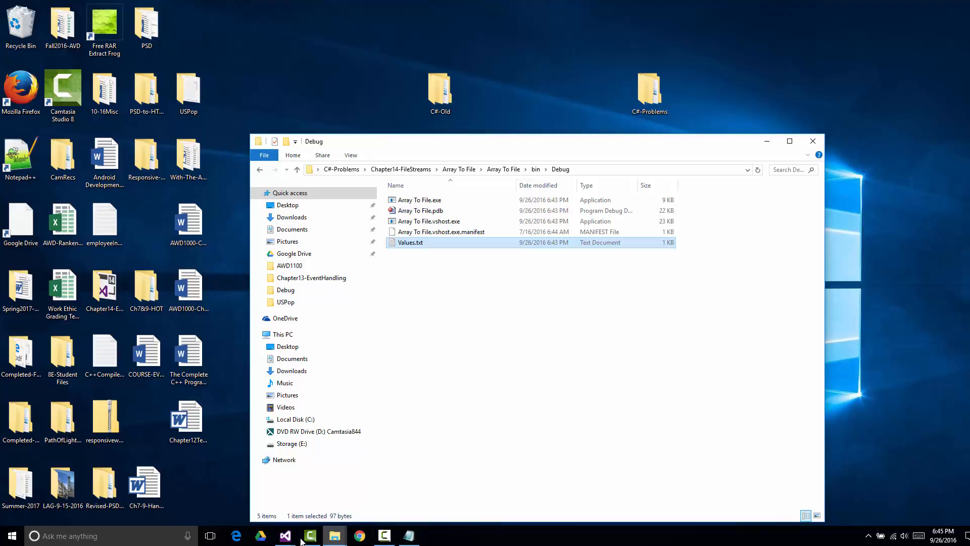
click(285, 536)
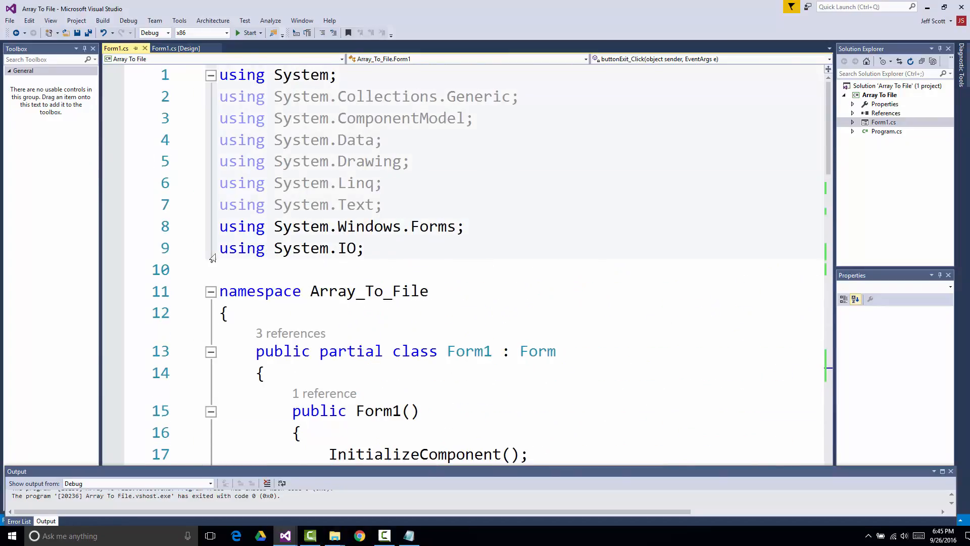
triple_click(291, 248)
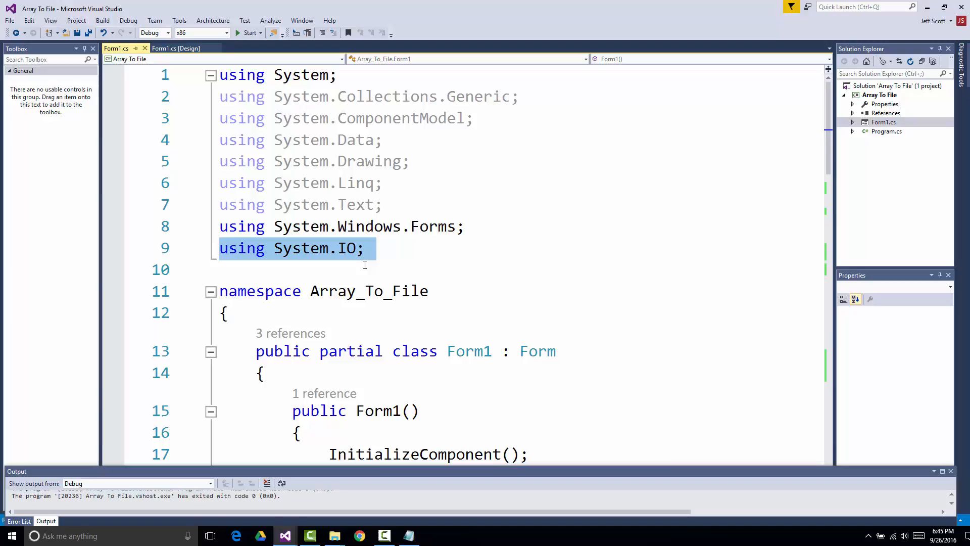
click(220, 268)
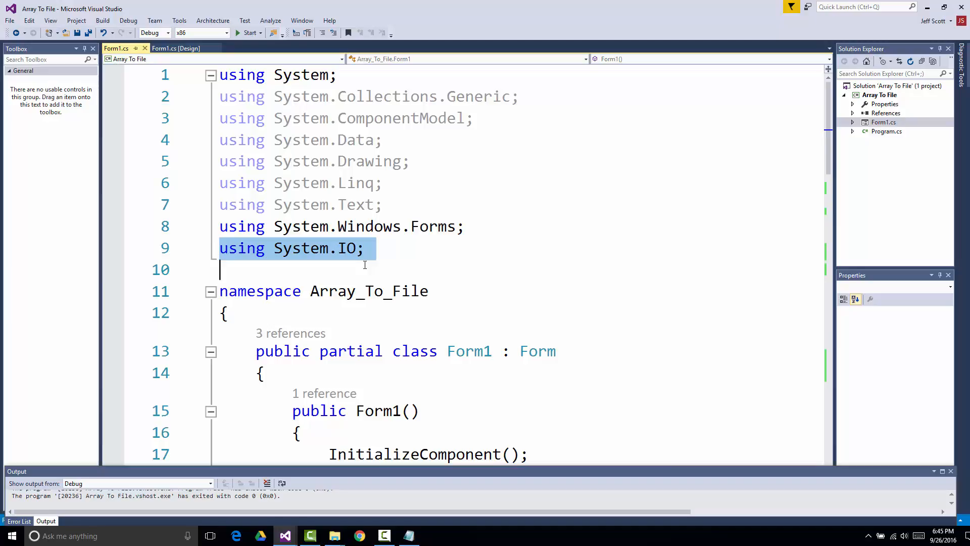
scroll(down, 3)
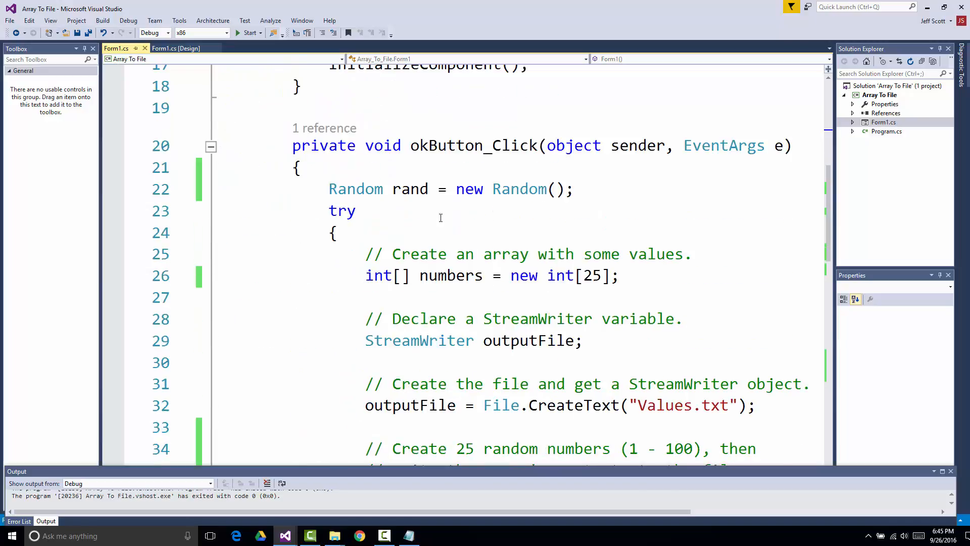
scroll(down, 3)
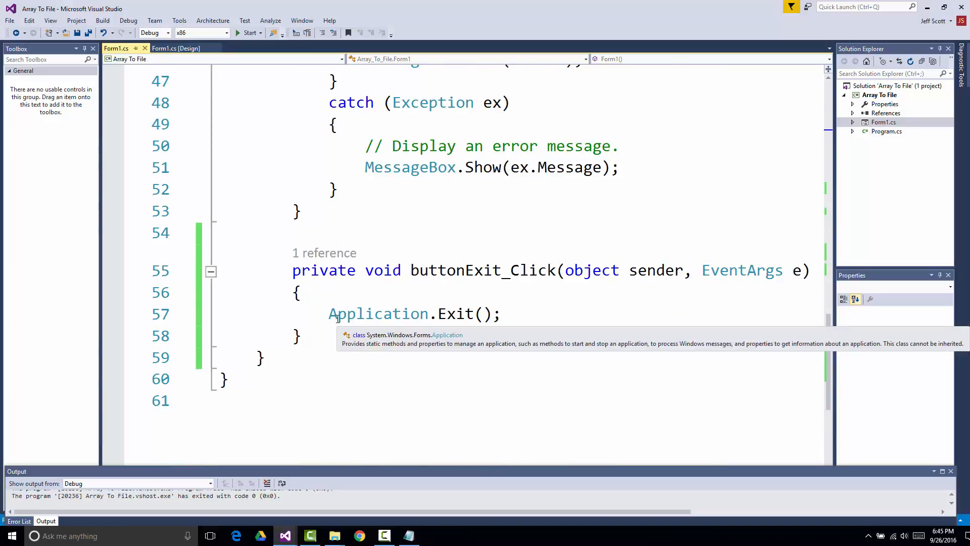
scroll(up, 3)
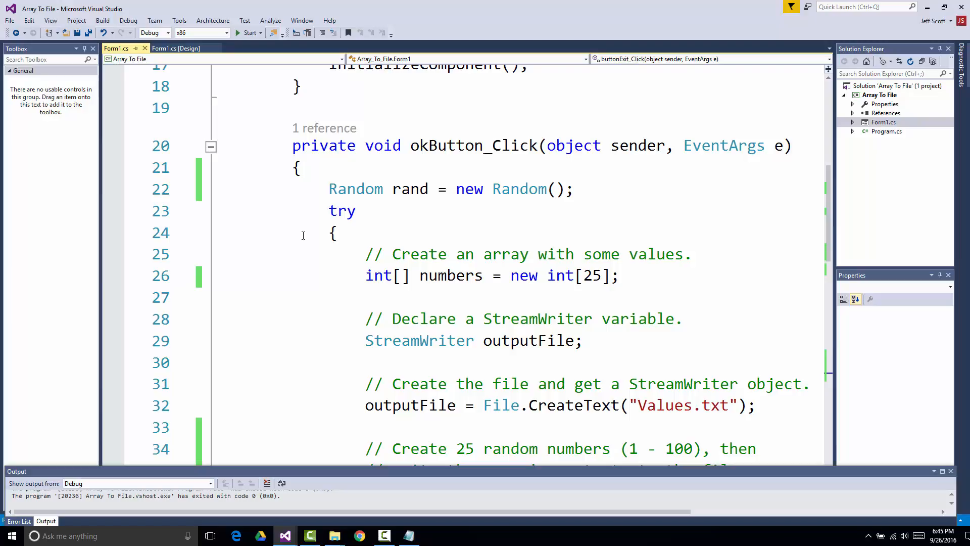
mouse_move(356, 189)
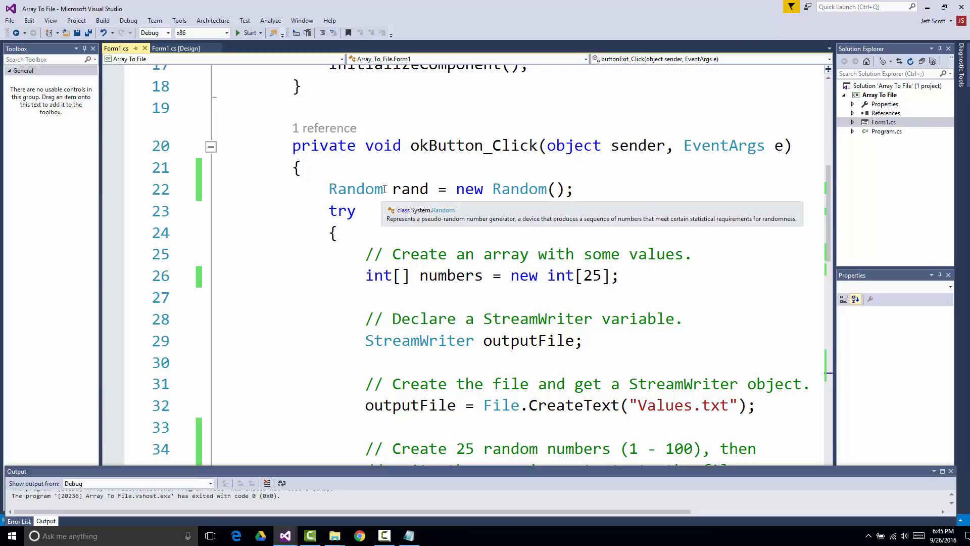
drag(391, 189, 575, 189)
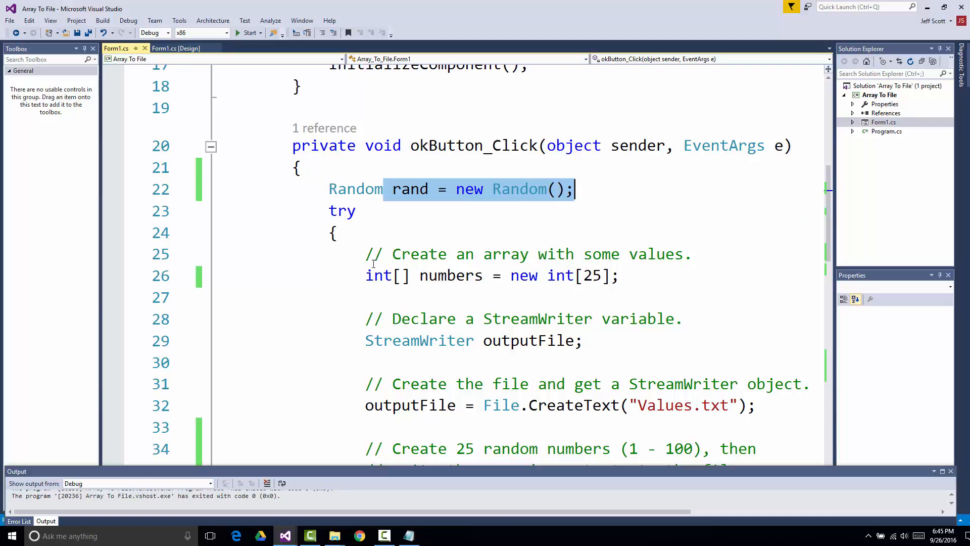
click(374, 275)
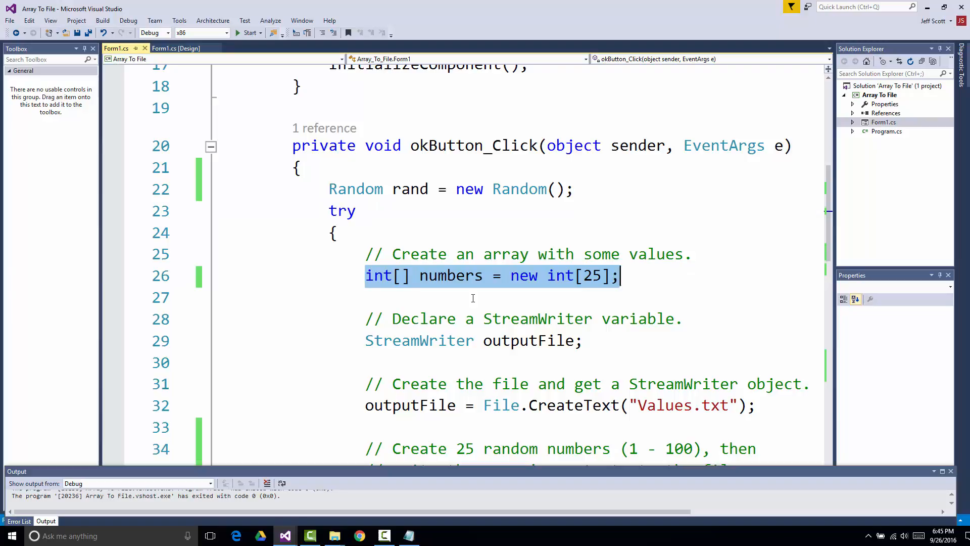
mouse_move(551, 291)
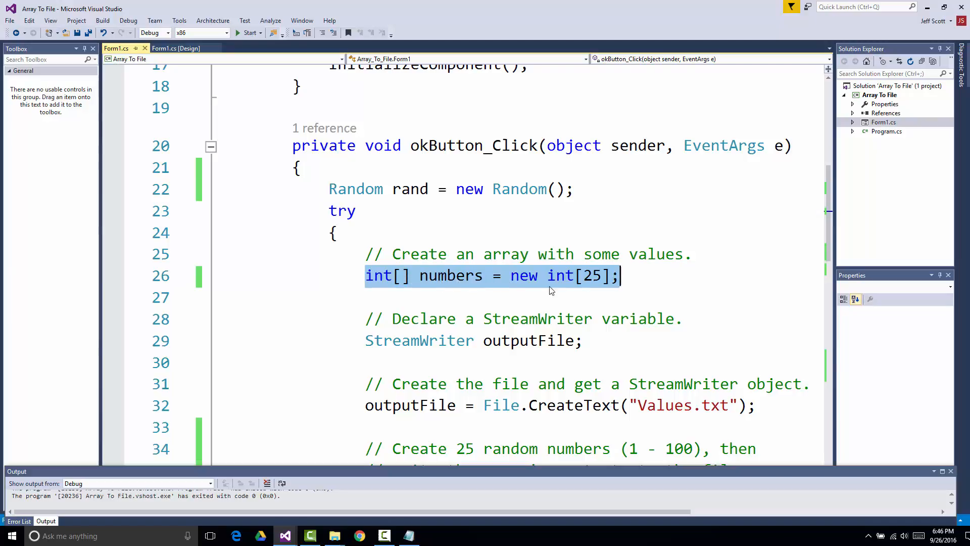
scroll(down, 3)
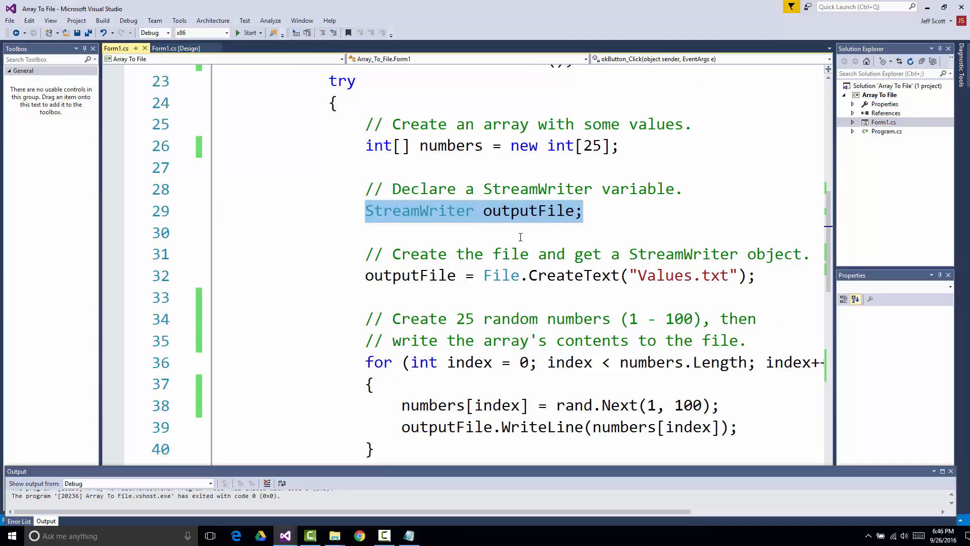
double_click(409, 275)
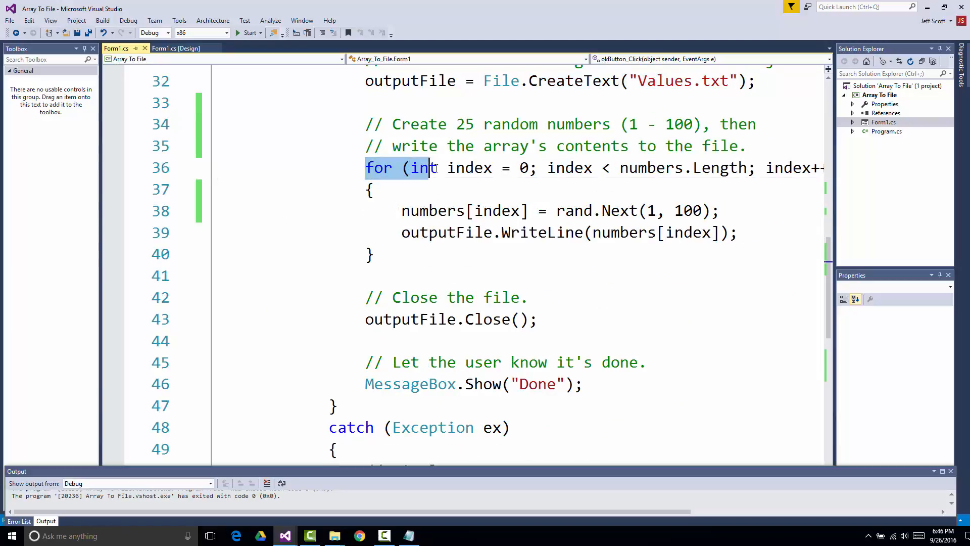
drag(423, 168, 755, 167)
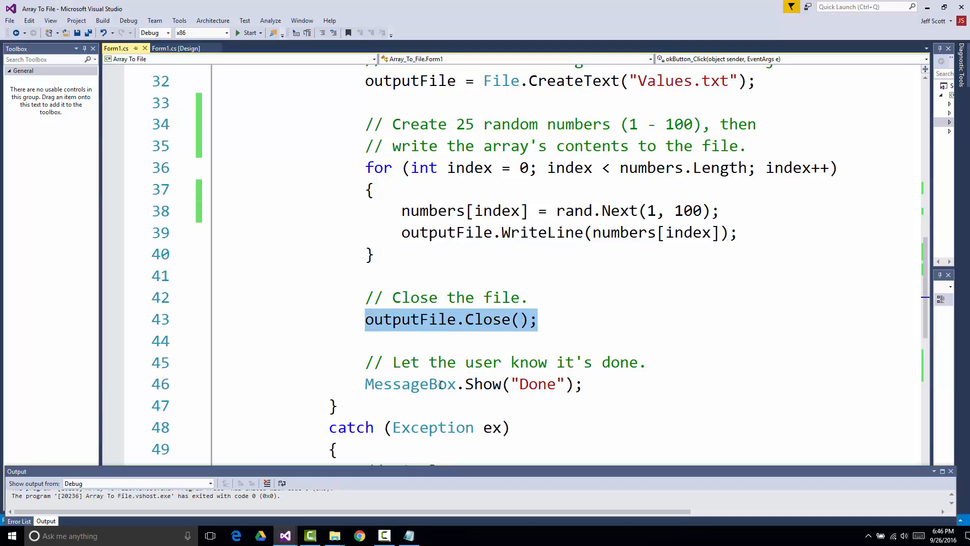
click(433, 384)
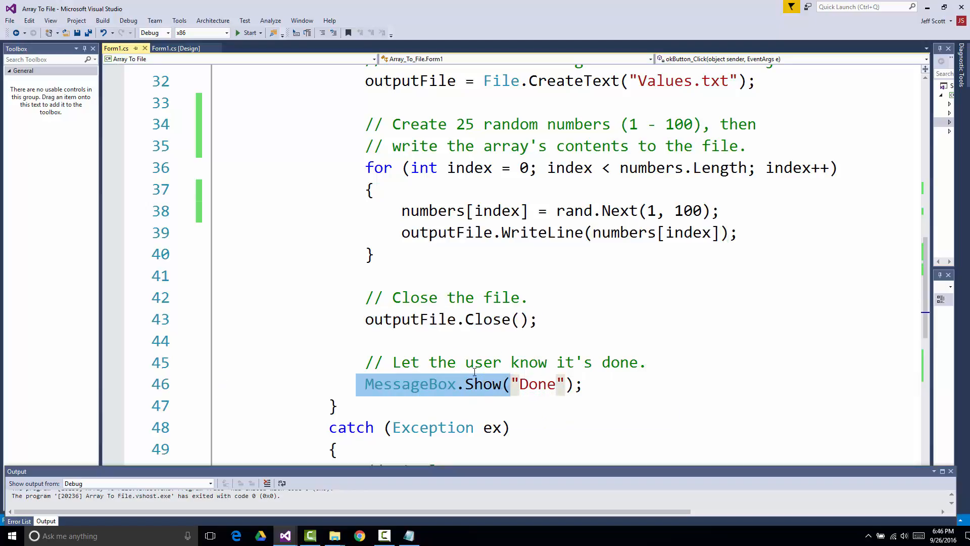
mouse_move(519, 384)
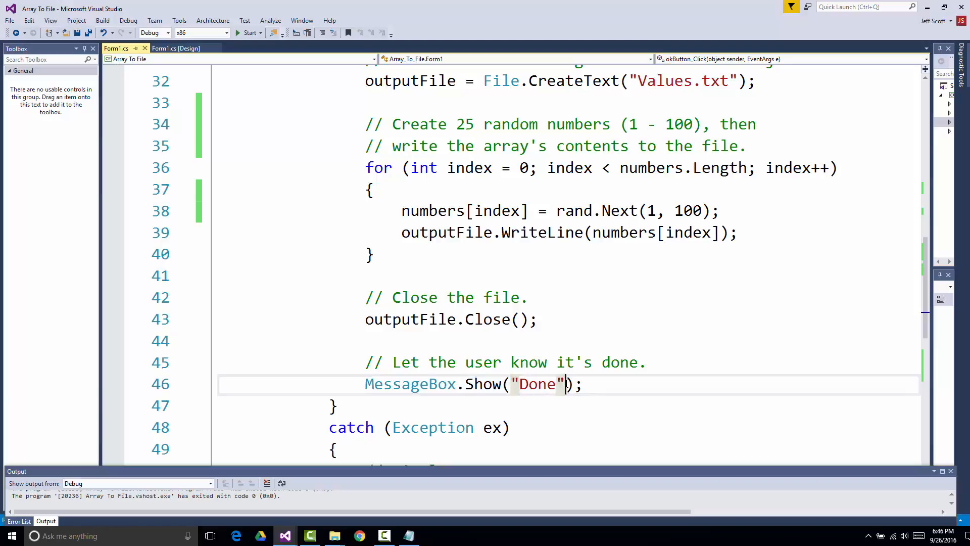
Extend MessageBox.Show("Done") with caption "Program Successfully Completed", MessageBoxButtons.OK and MessageBoxIcon.Information
text(, ")
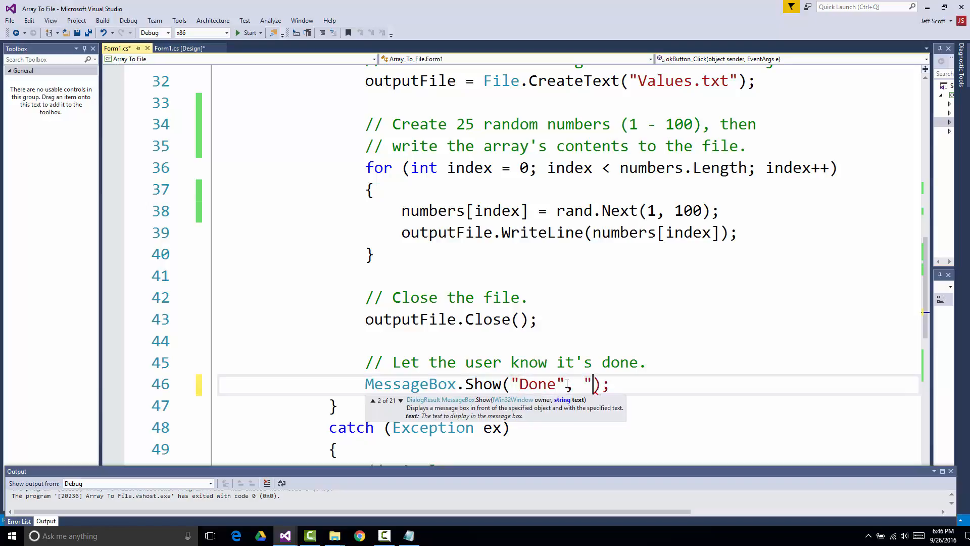
text(Program Successfully C)
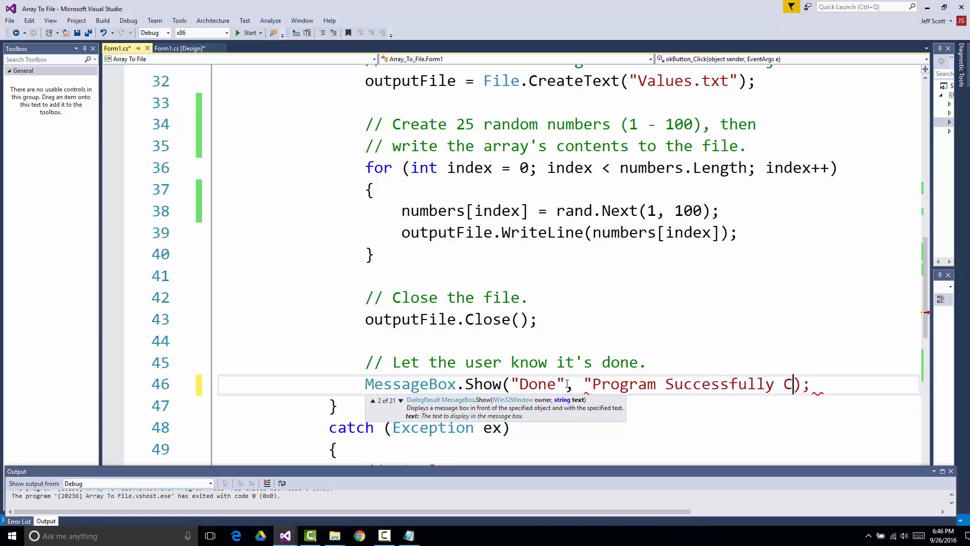
text(ompleted",)
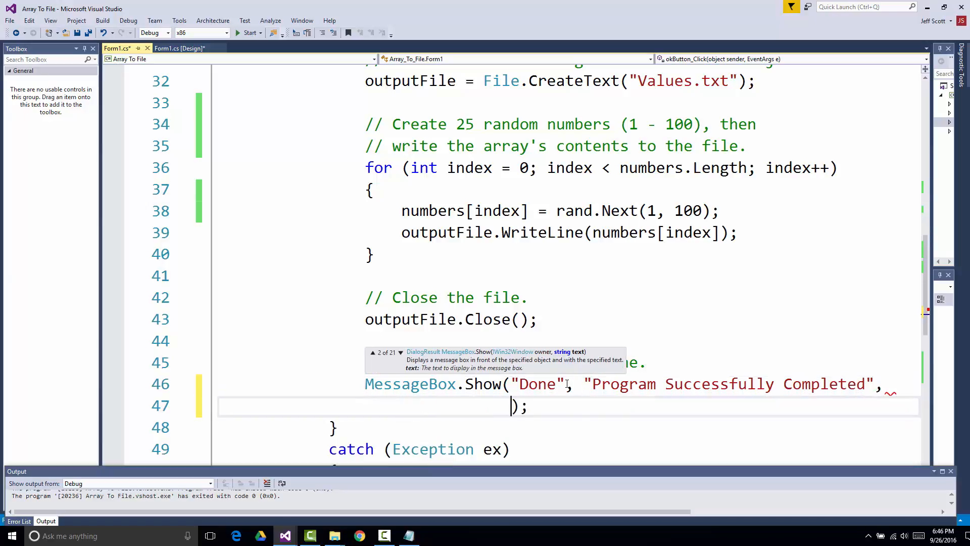
text(MessageBoxButtons.OK,)
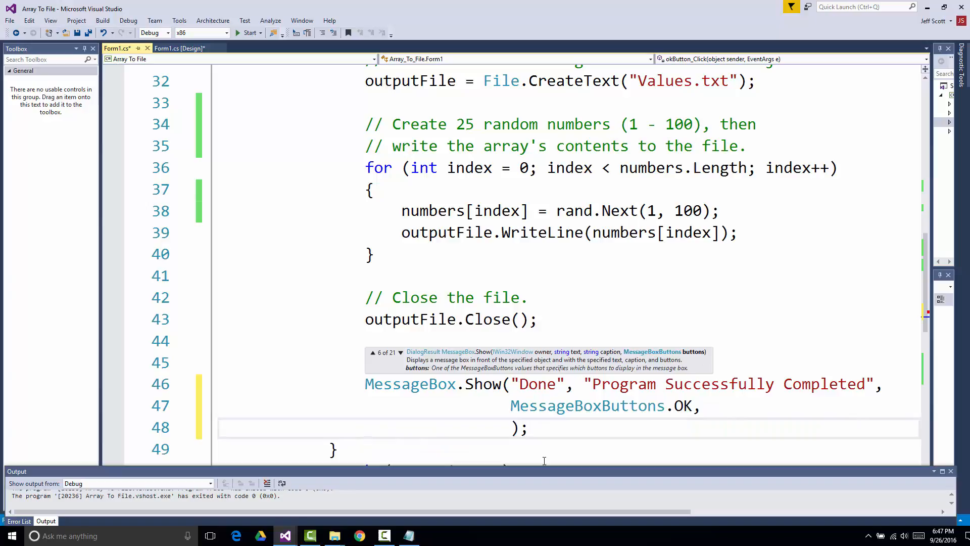
text(MessageBoxIcon)
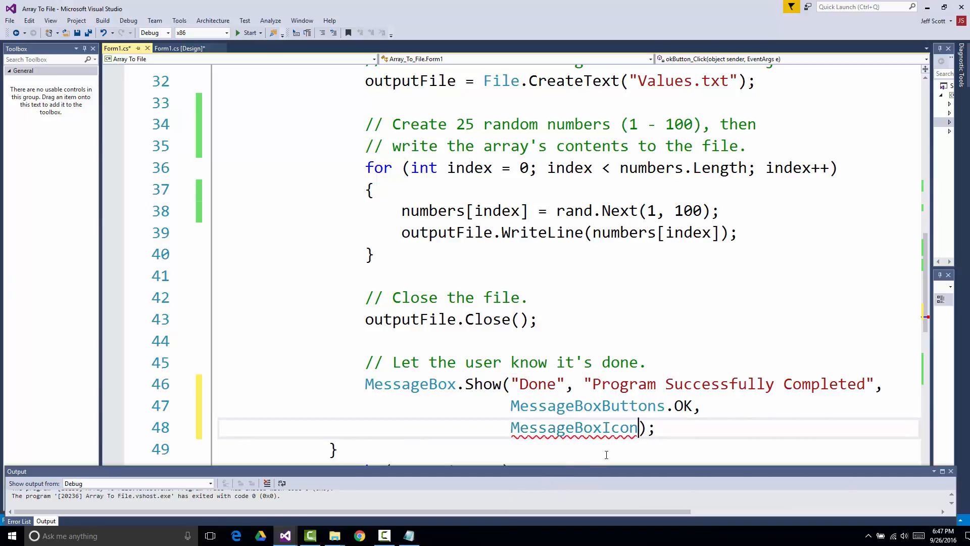
text(.Information)
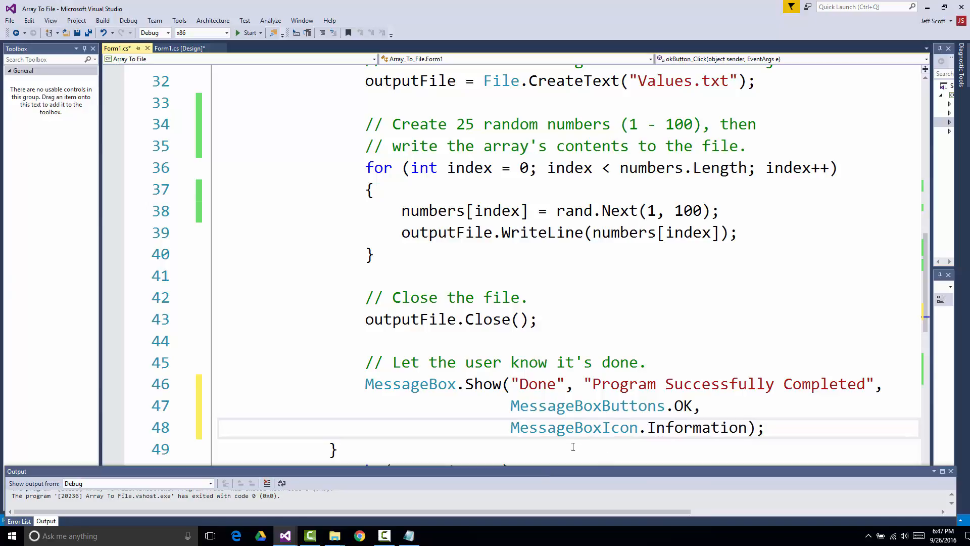
double_click(696, 427)
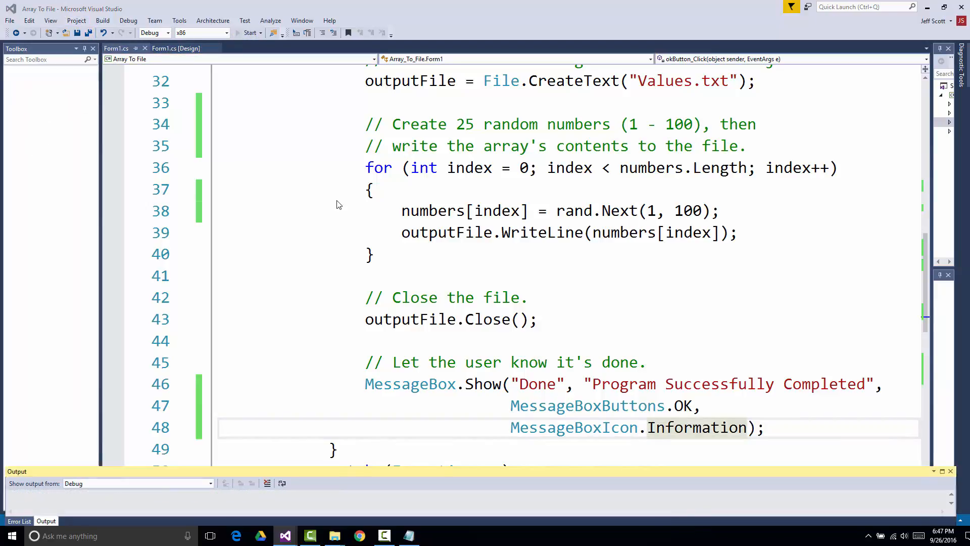
Run the app, write the random numbers to Values.txt and dismiss the completion message
click(251, 32)
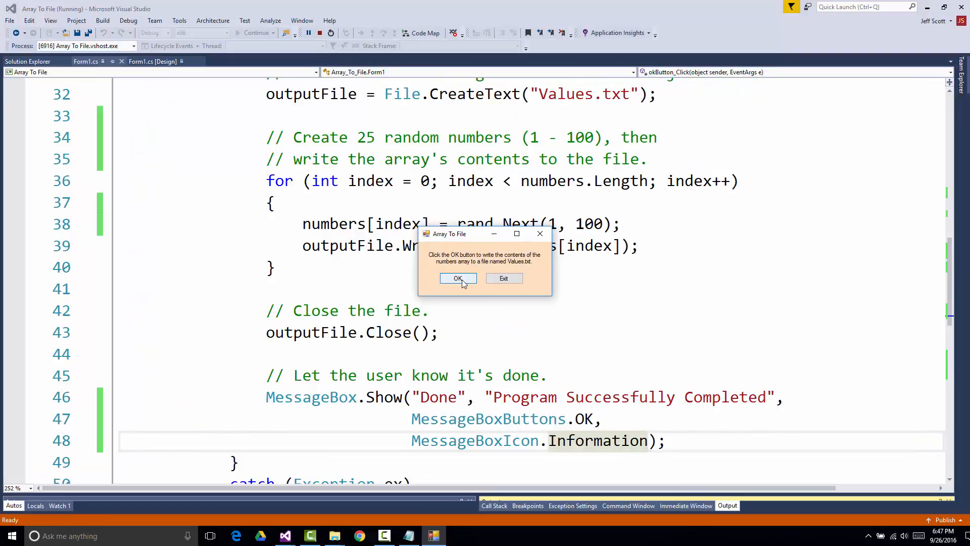
click(457, 278)
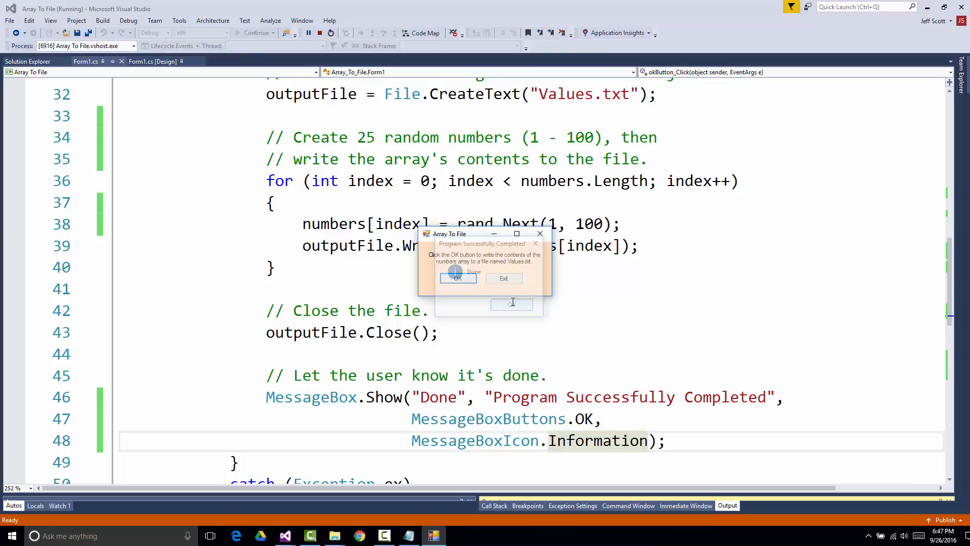
click(457, 278)
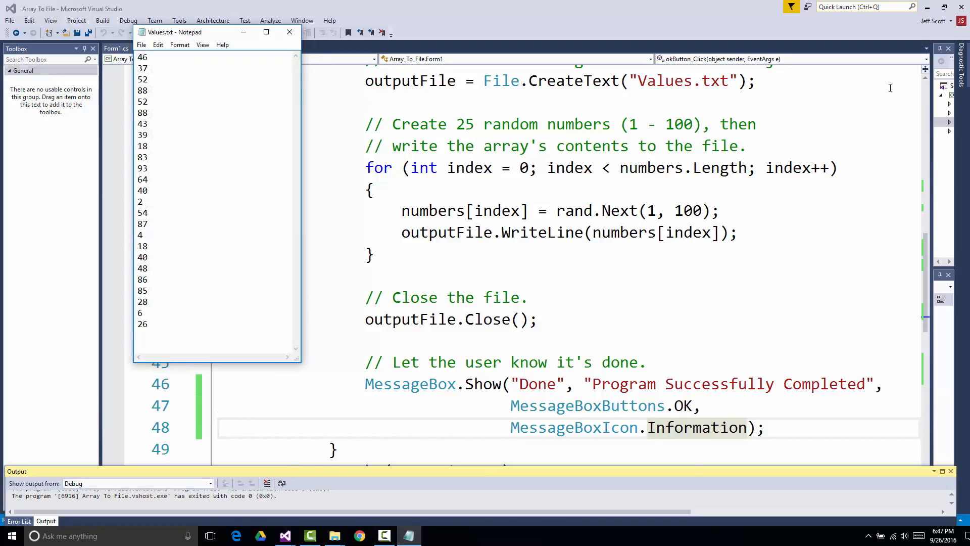
mouse_move(907, 86)
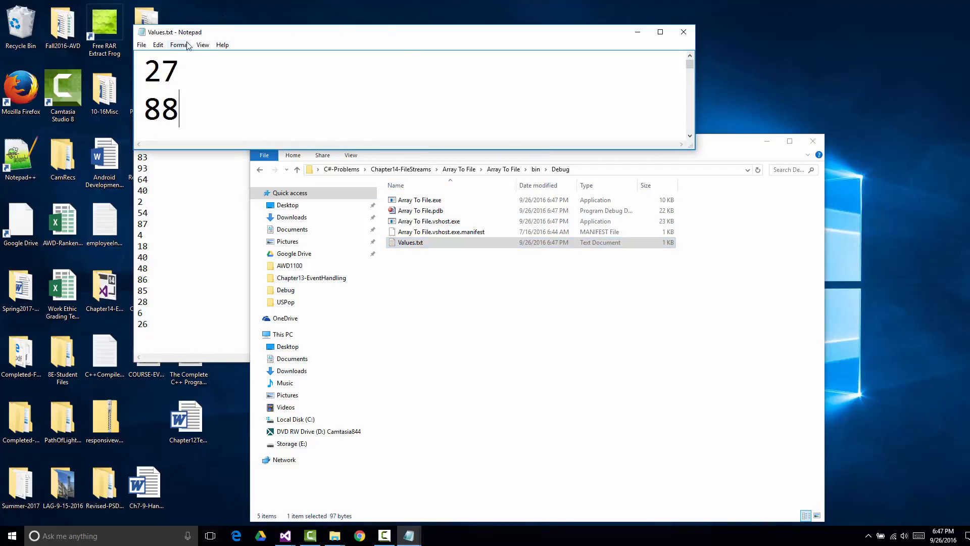
Reduce the Values.txt font size and enlarge the Notepad window to fit the numbers
click(180, 44)
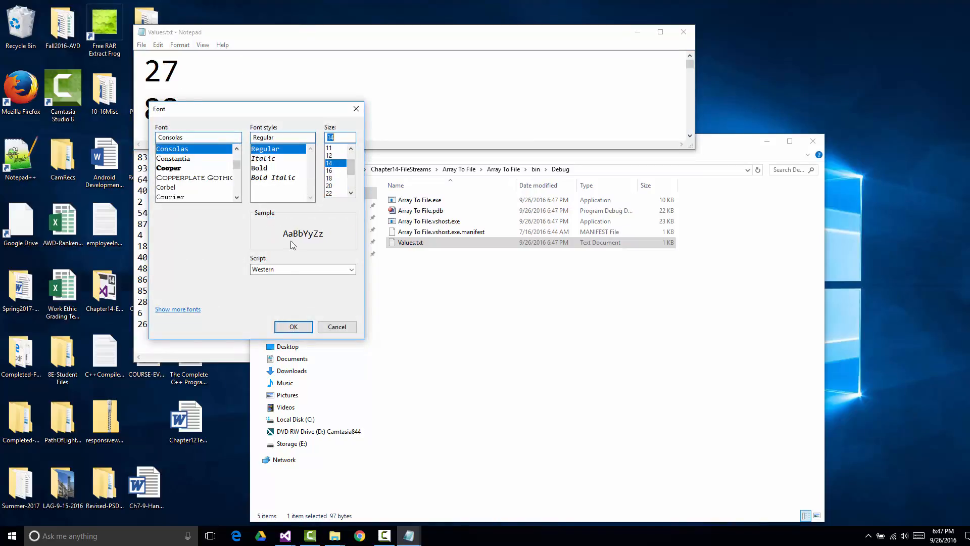
click(293, 326)
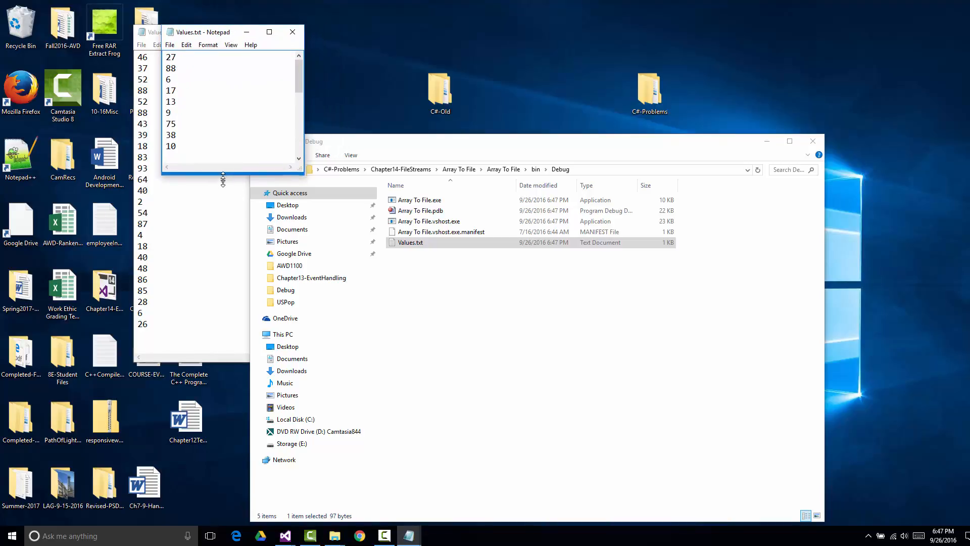
drag(222, 179, 201, 344)
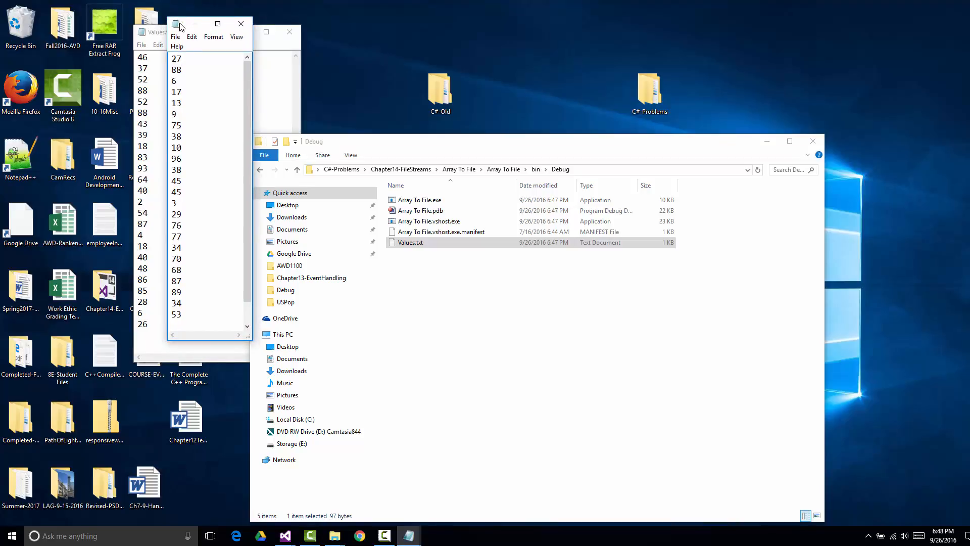
Scroll through Values.txt to view the whole list of random numbers
click(218, 90)
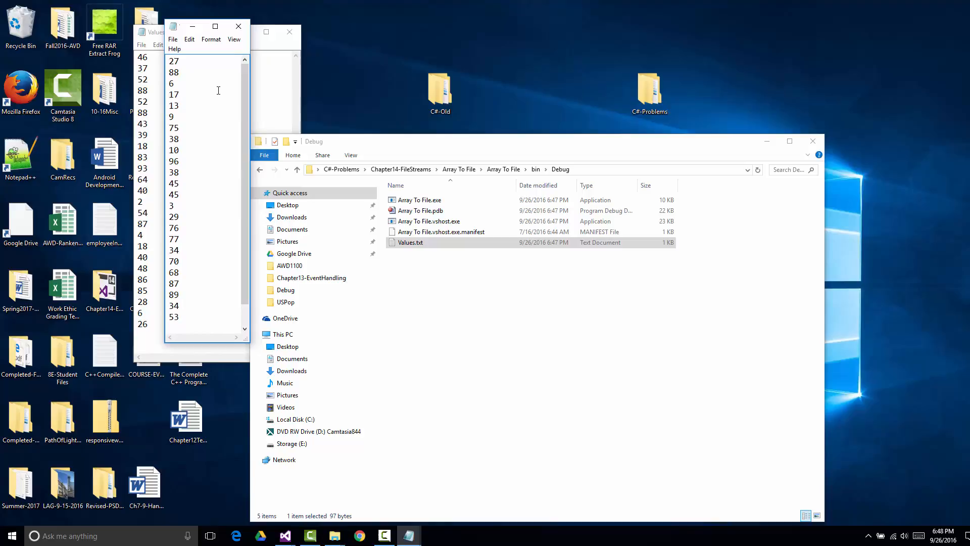
scroll(down, 3)
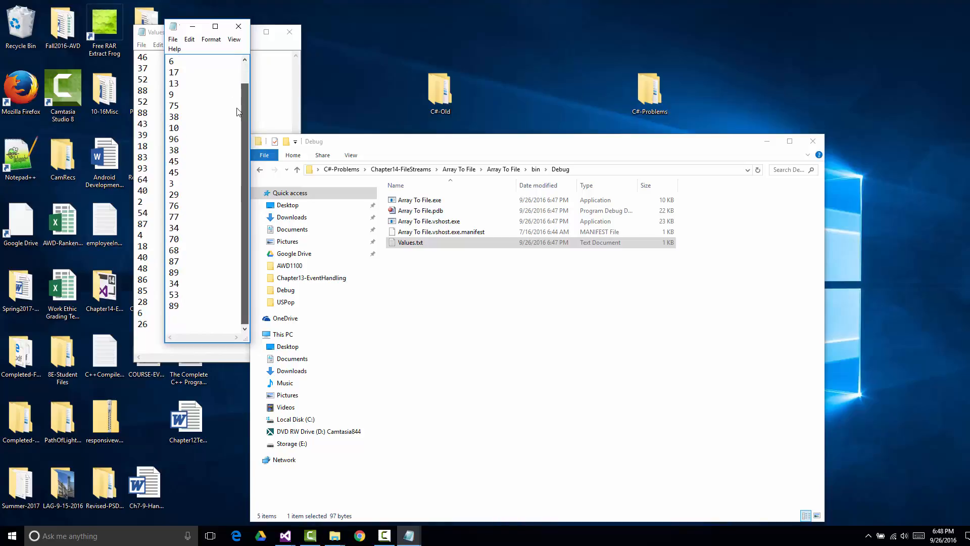
scroll(down, 3)
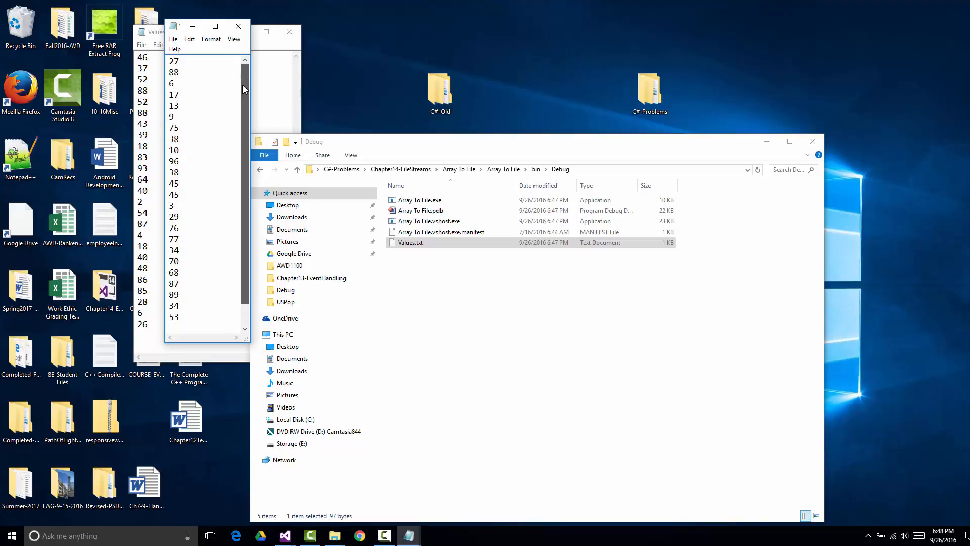
mouse_move(214, 347)
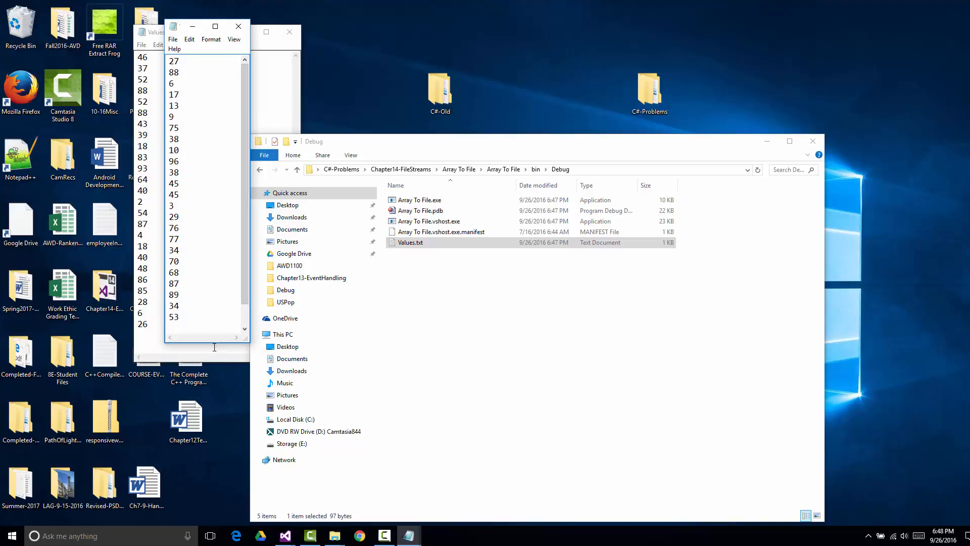
scroll(down, 3)
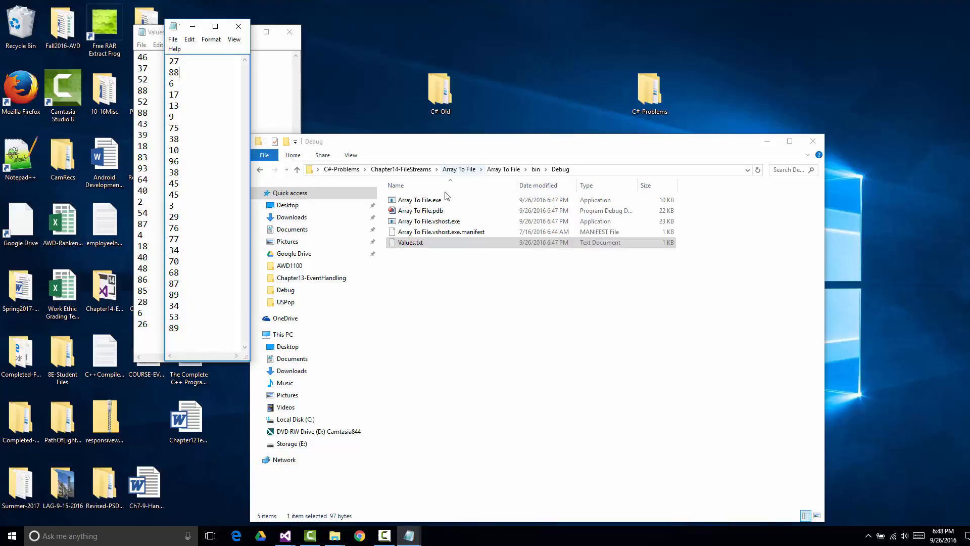
Copy Values.txt and navigate up to Chapter14-FileStreams, then into File To Array\bin\Debug
right_click(410, 242)
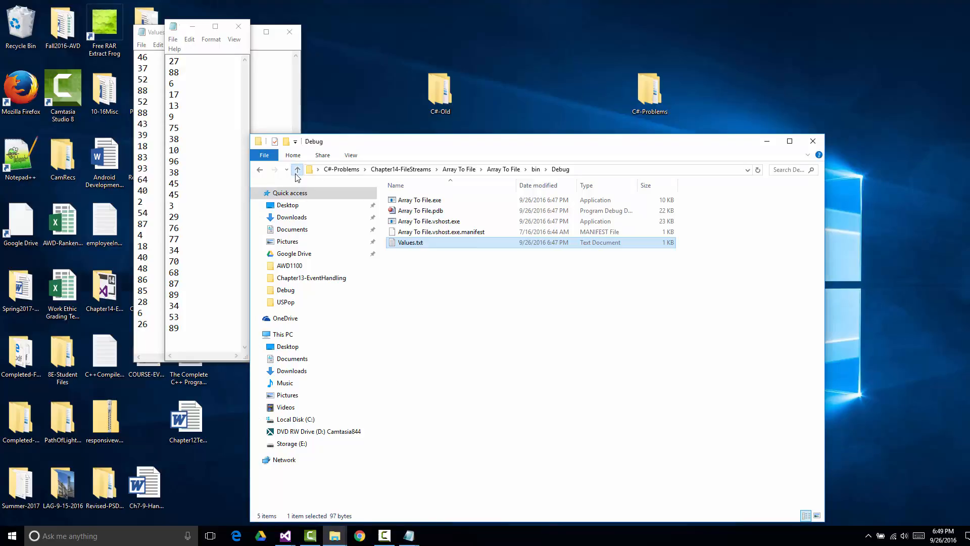
click(296, 170)
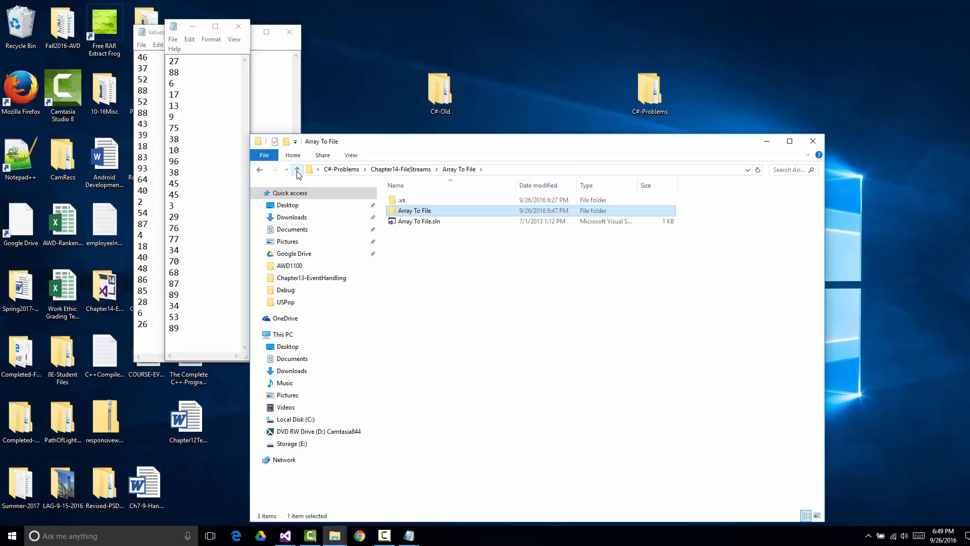
click(297, 169)
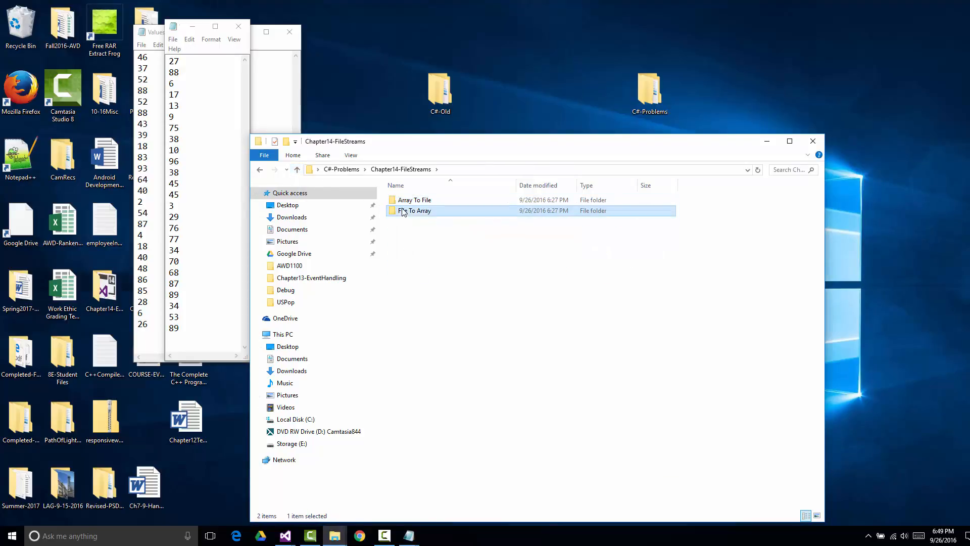
double_click(418, 210)
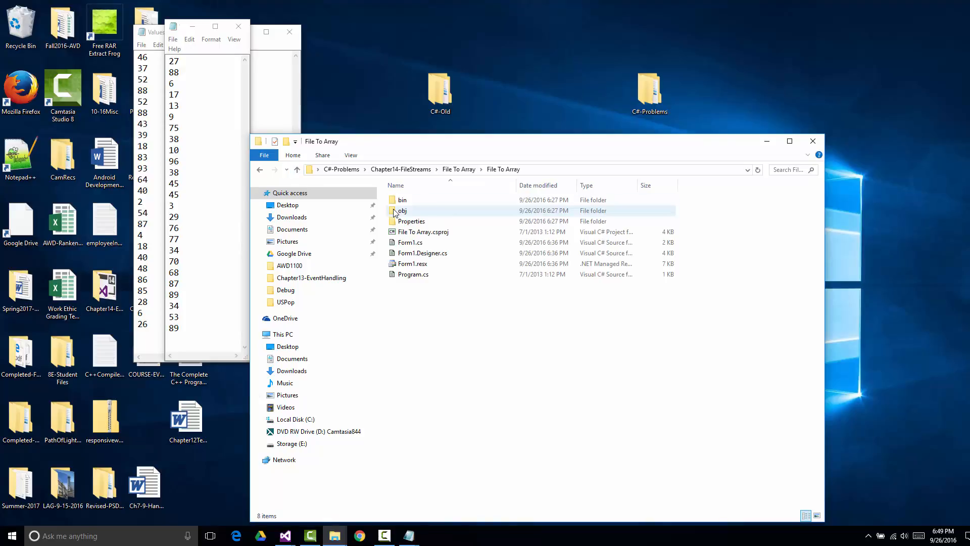
click(401, 199)
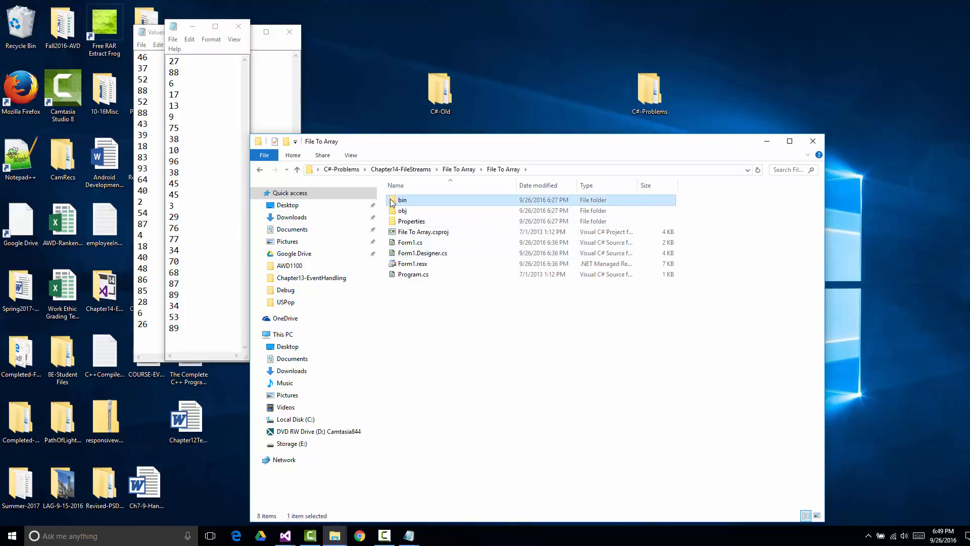
double_click(403, 199)
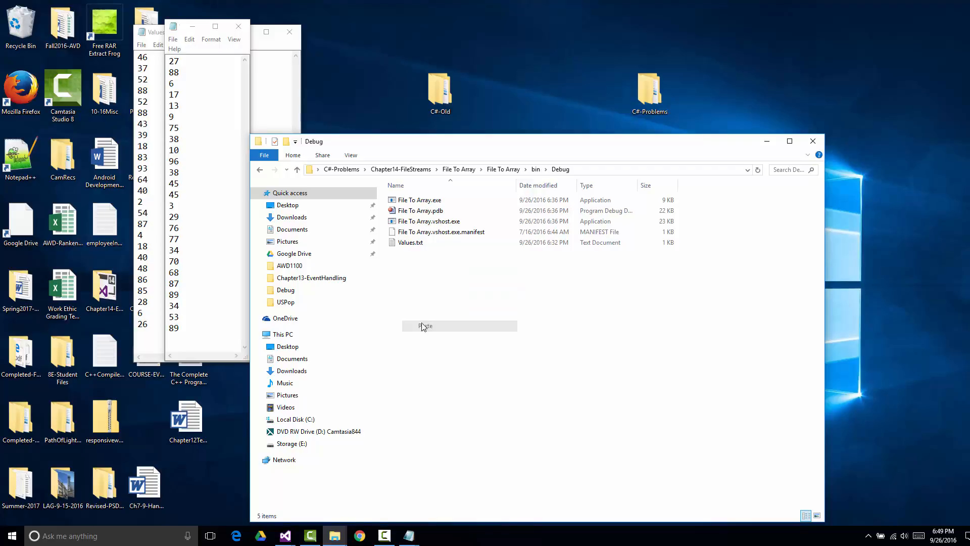
Paste Values.txt into File To Array's Debug folder, replacing the existing copy
click(425, 327)
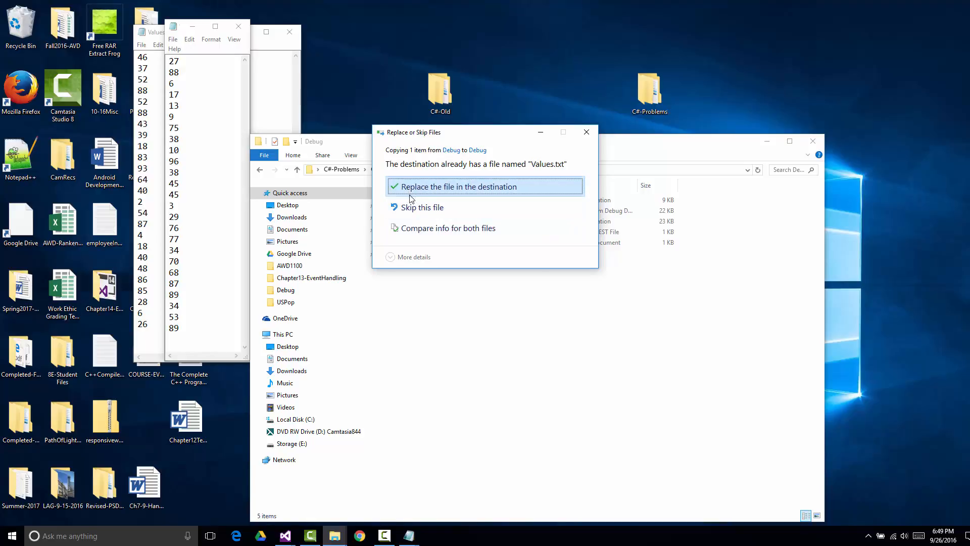
click(459, 186)
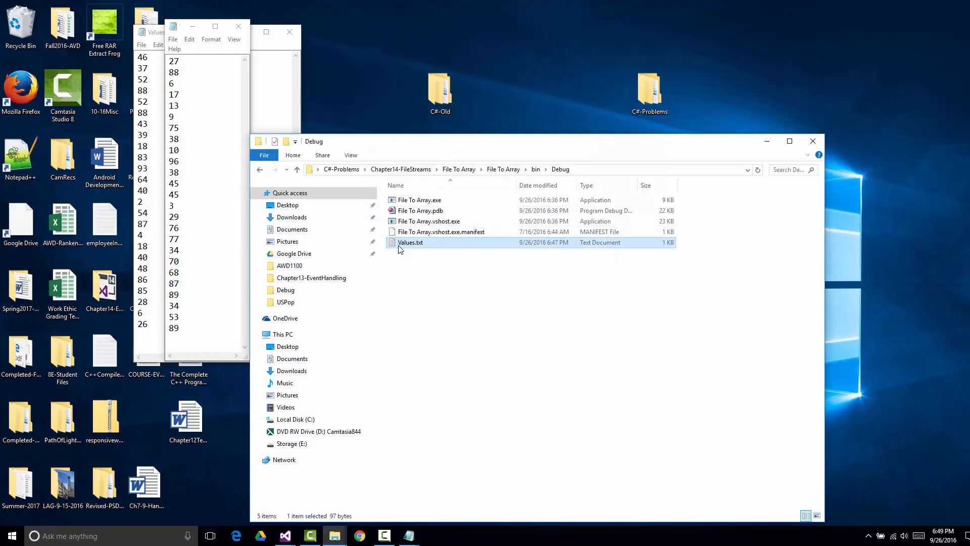
right_click(410, 242)
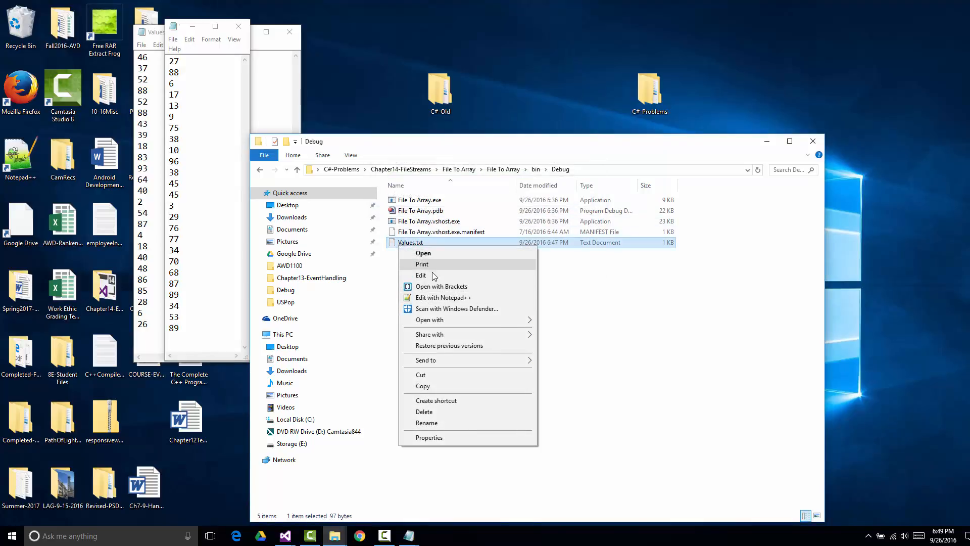
Open the copied Values.txt with Notepad, shrink its font, review the numbers and close File Explorer
click(429, 320)
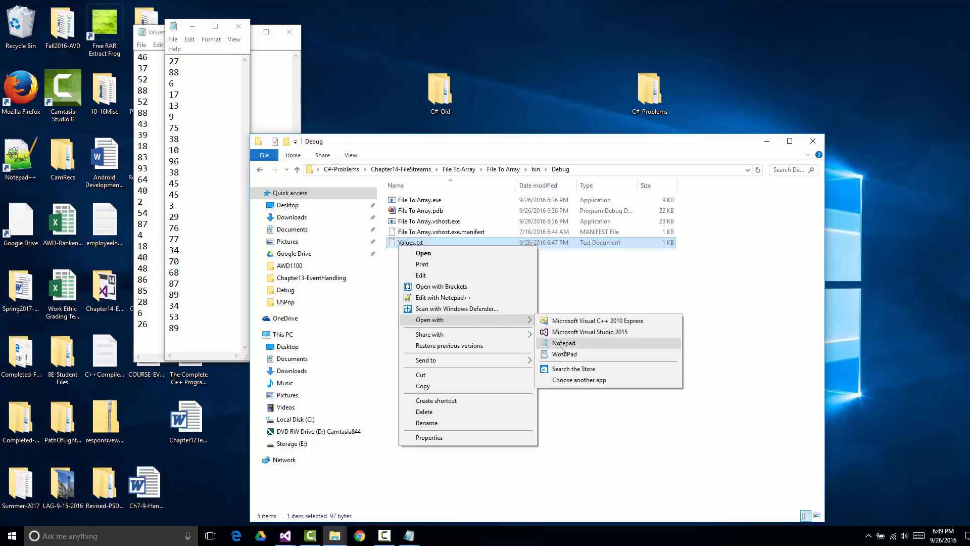
click(563, 343)
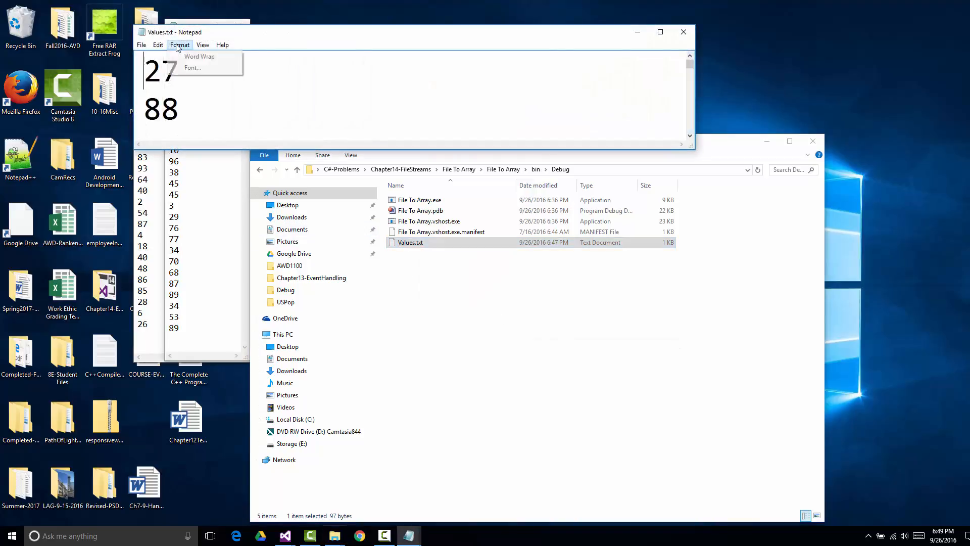
click(192, 68)
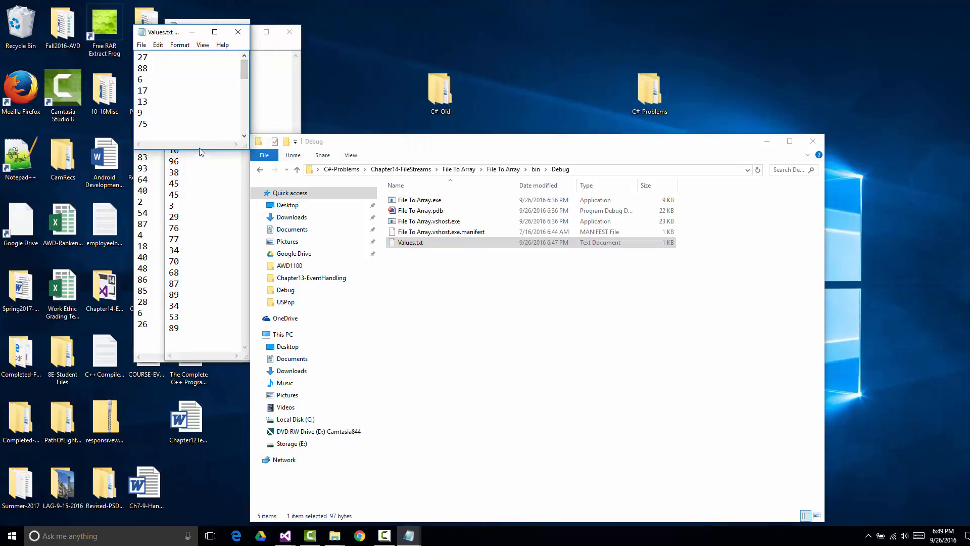
scroll(down, 3)
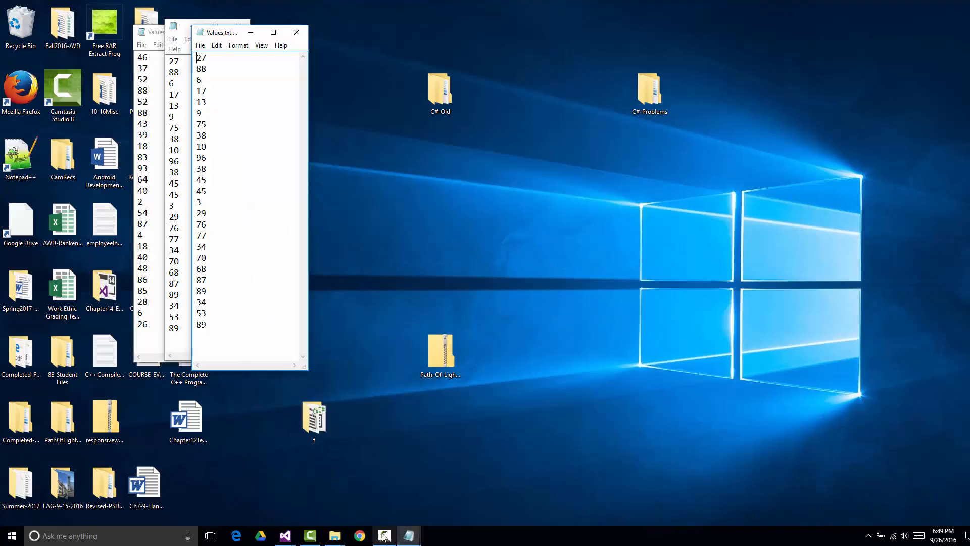
click(384, 535)
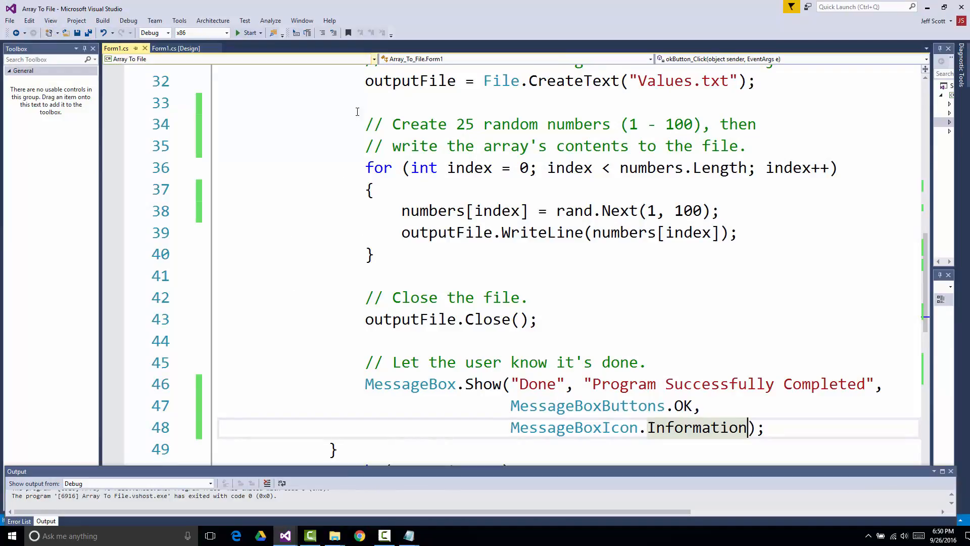
mouse_move(963, 10)
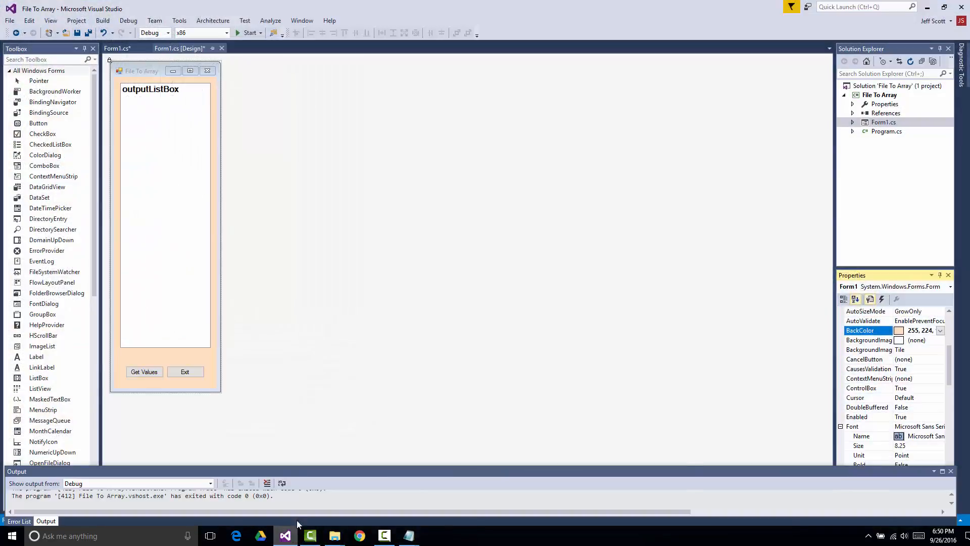
mouse_move(296, 453)
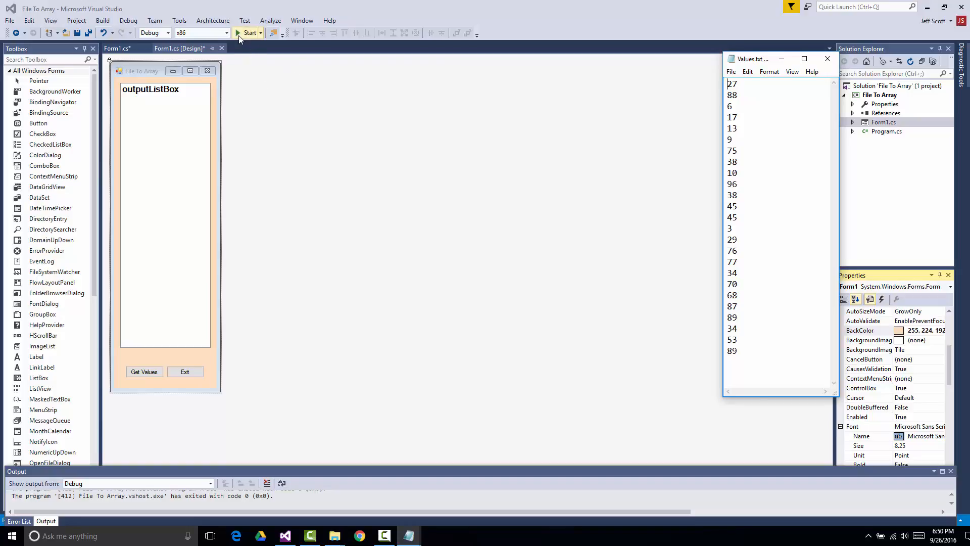
Start File To Array, load the 25 Values.txt numbers with Get Values, then Exit
click(249, 33)
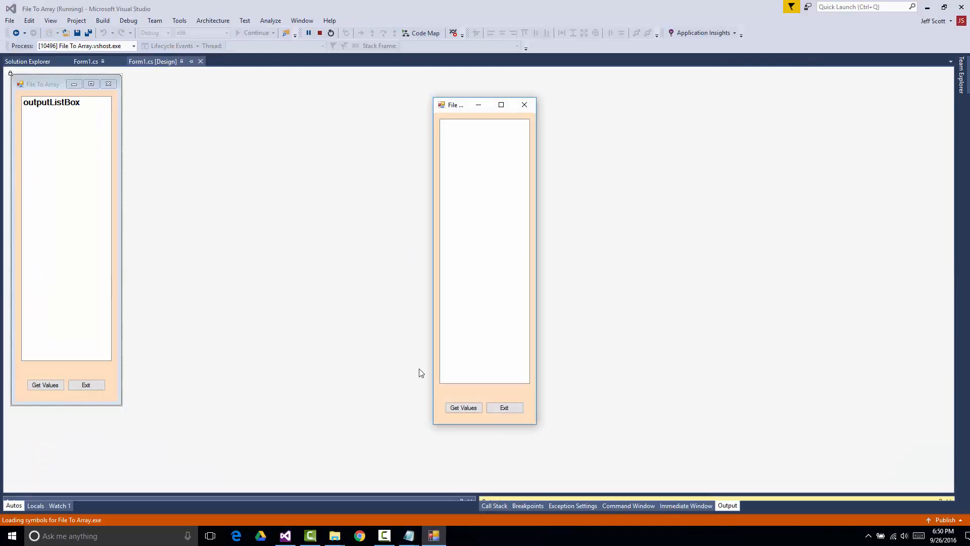
click(463, 407)
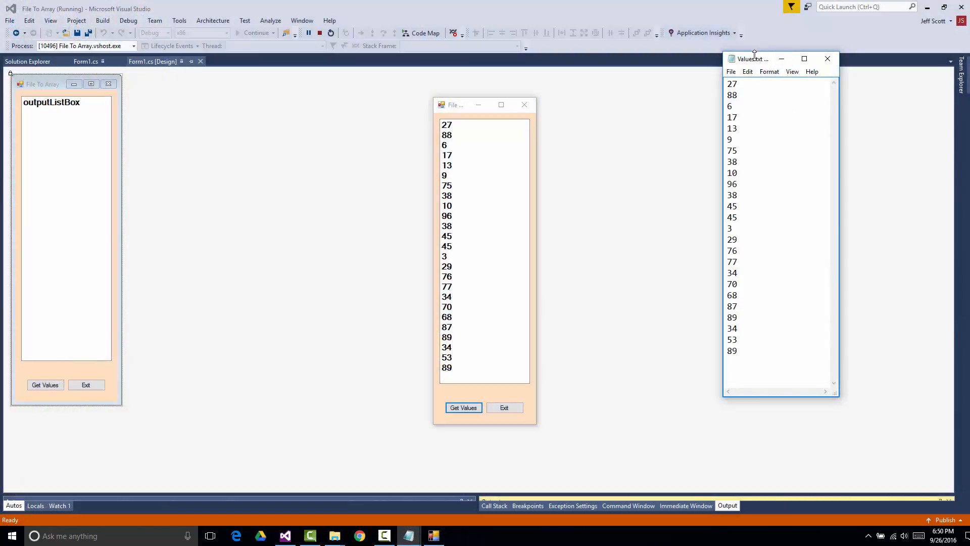
drag(753, 59, 495, 103)
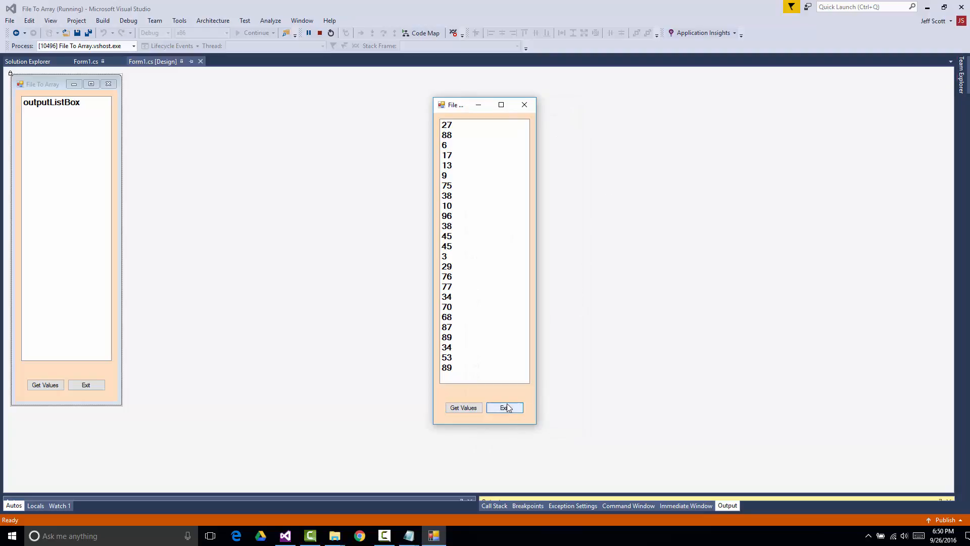
click(504, 407)
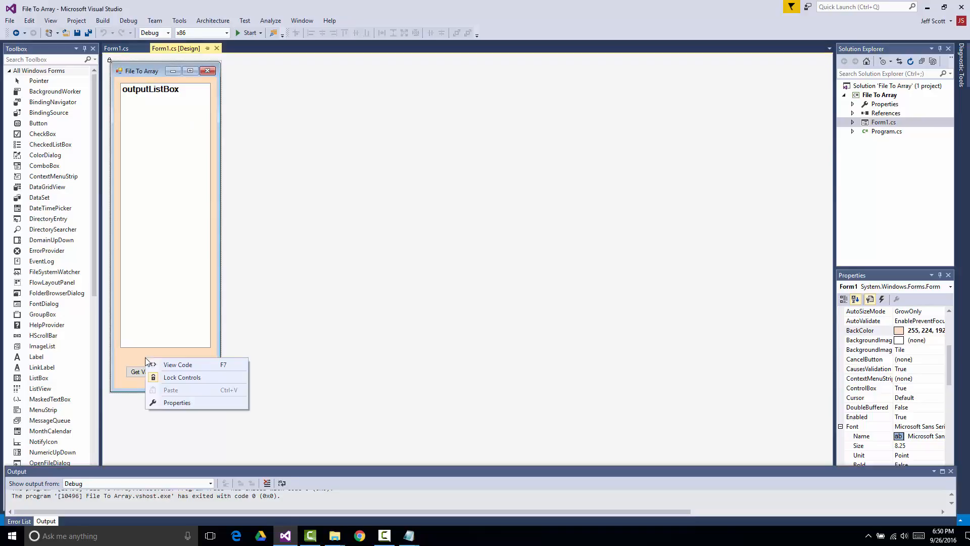
click(177, 364)
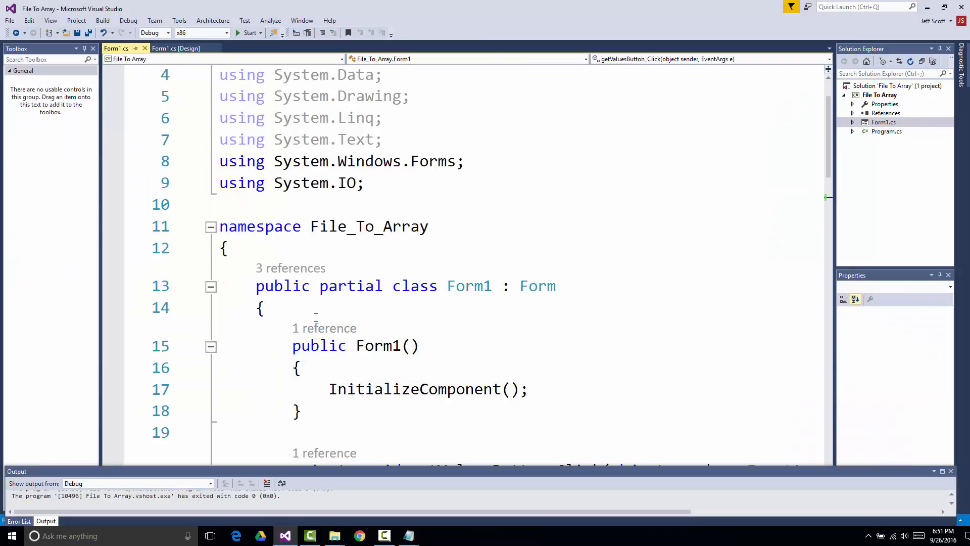
scroll(down, 3)
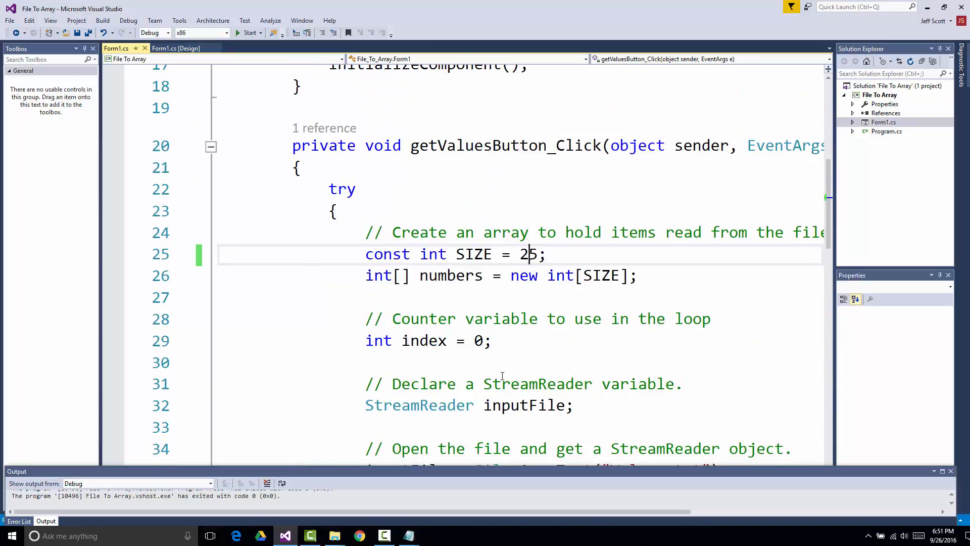
scroll(down, 3)
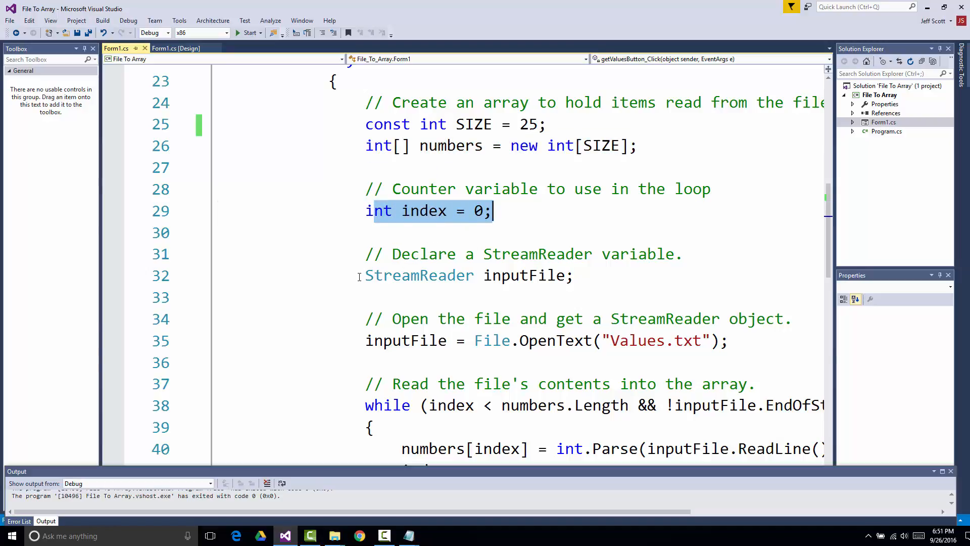
double_click(523, 274)
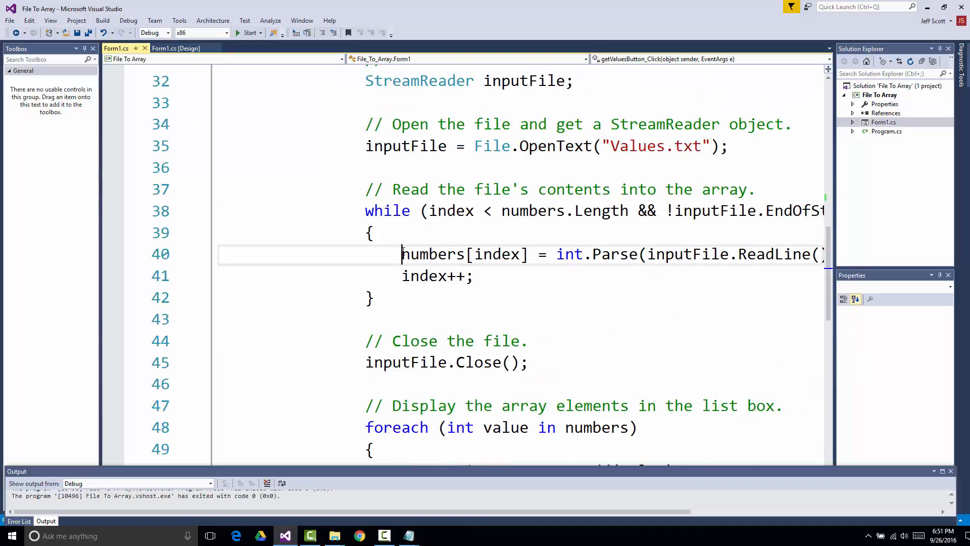
drag(401, 254, 756, 253)
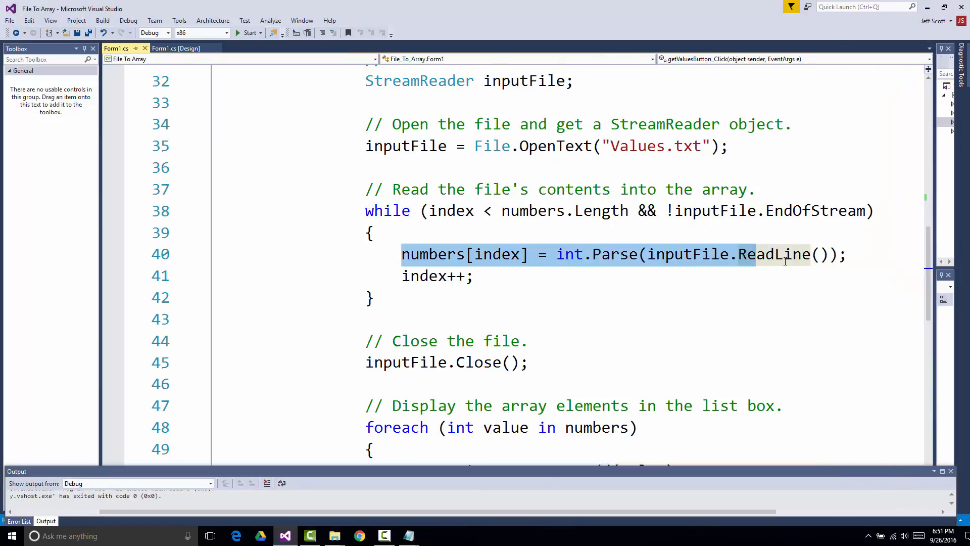
mouse_move(433, 255)
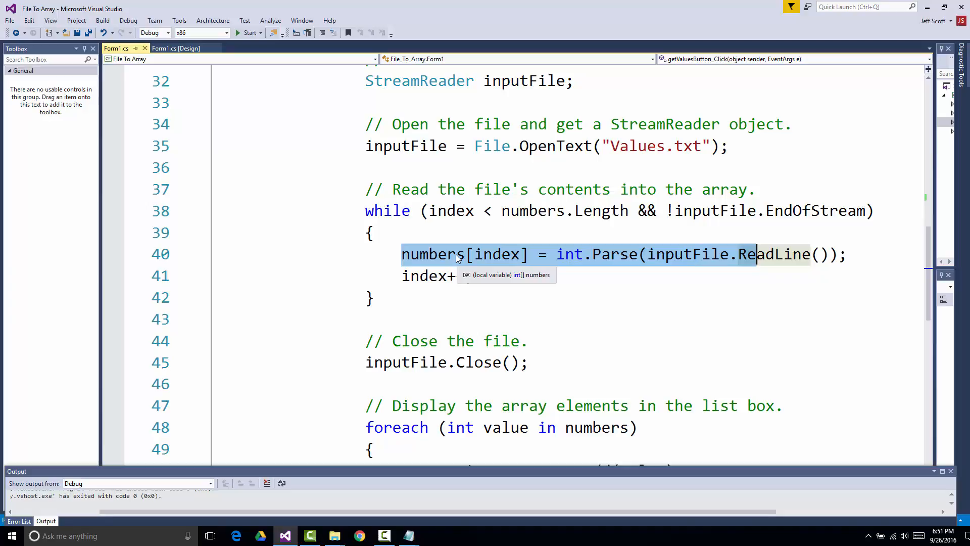
mouse_move(415, 252)
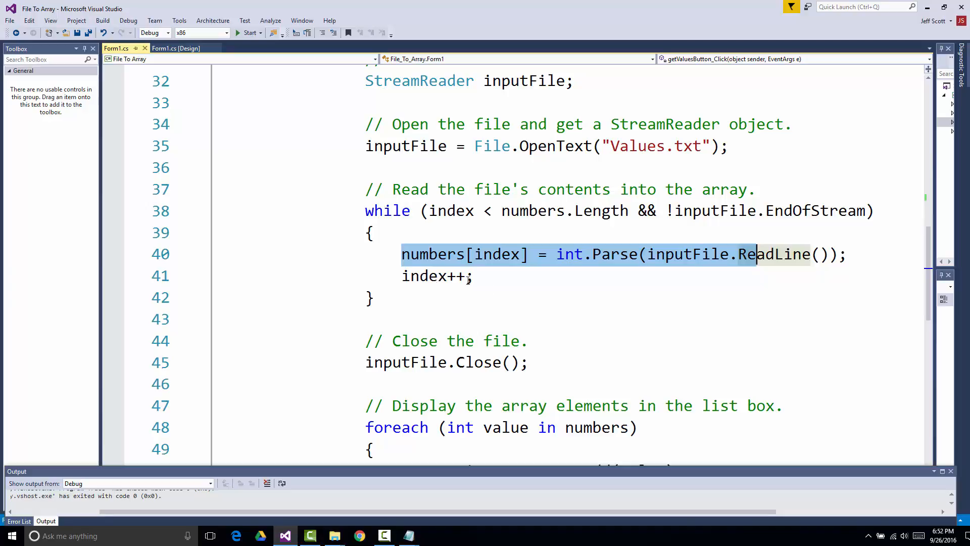
scroll(down, 3)
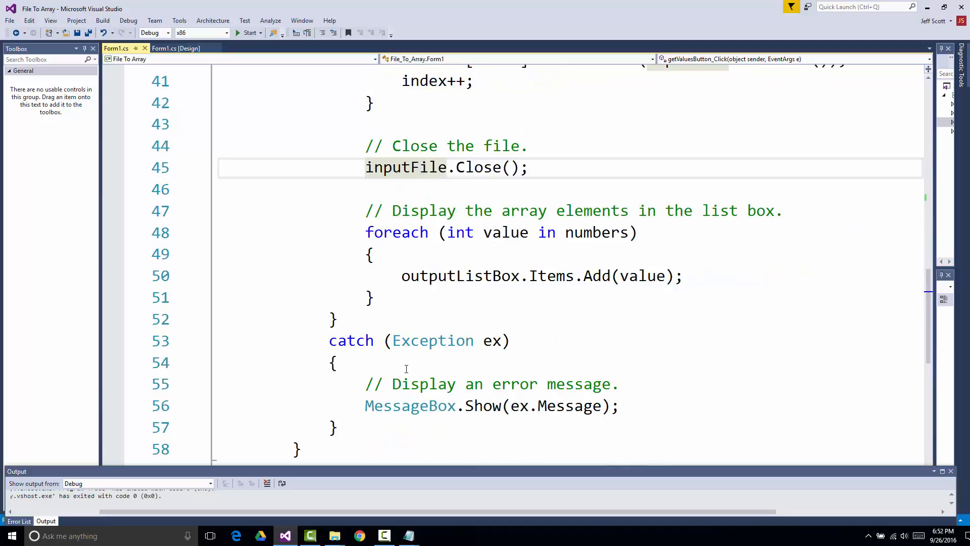
drag(365, 232, 376, 297)
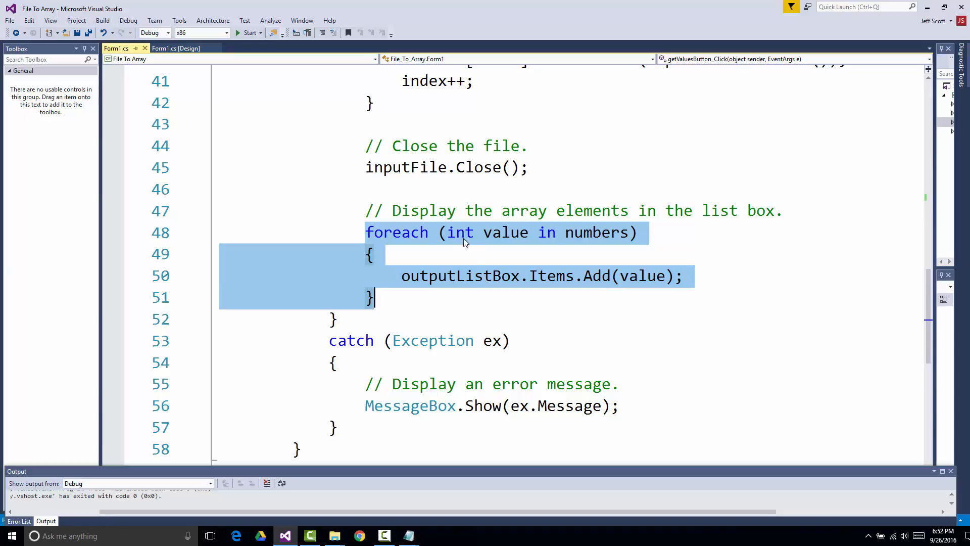
mouse_move(596, 232)
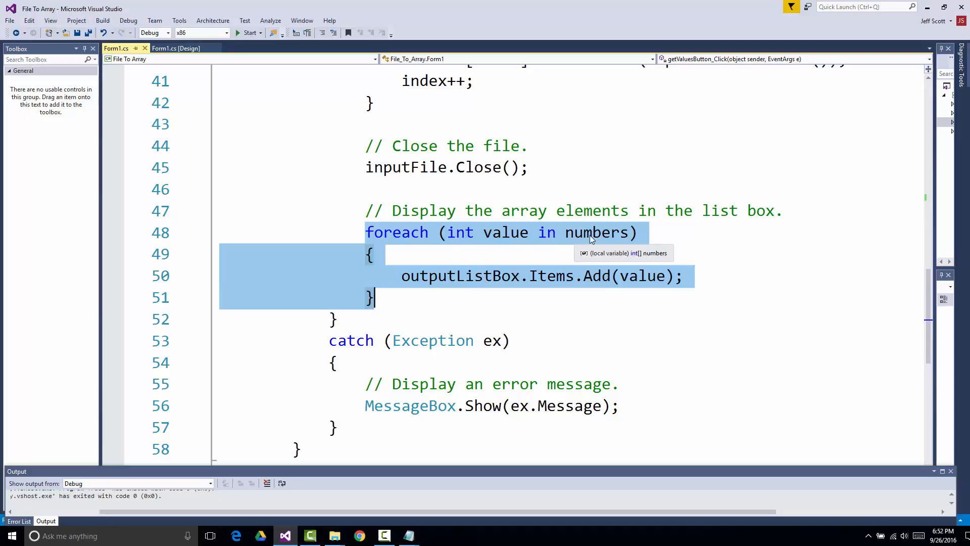
mouse_move(513, 263)
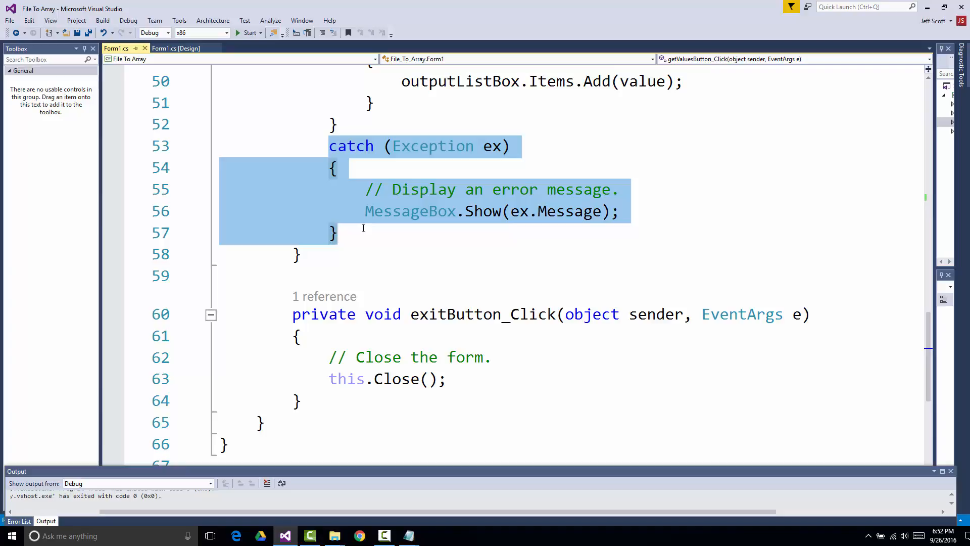
mouse_move(400, 287)
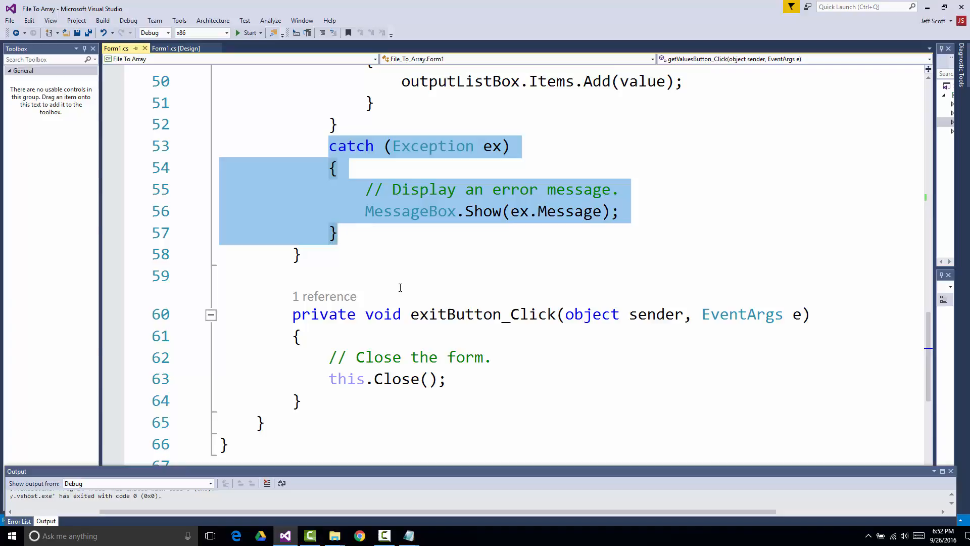
click(457, 378)
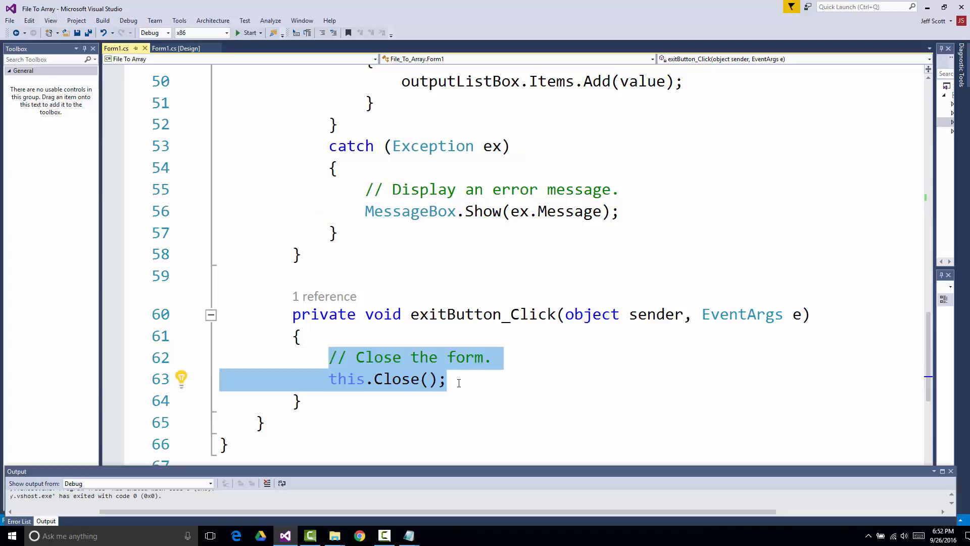
click(446, 379)
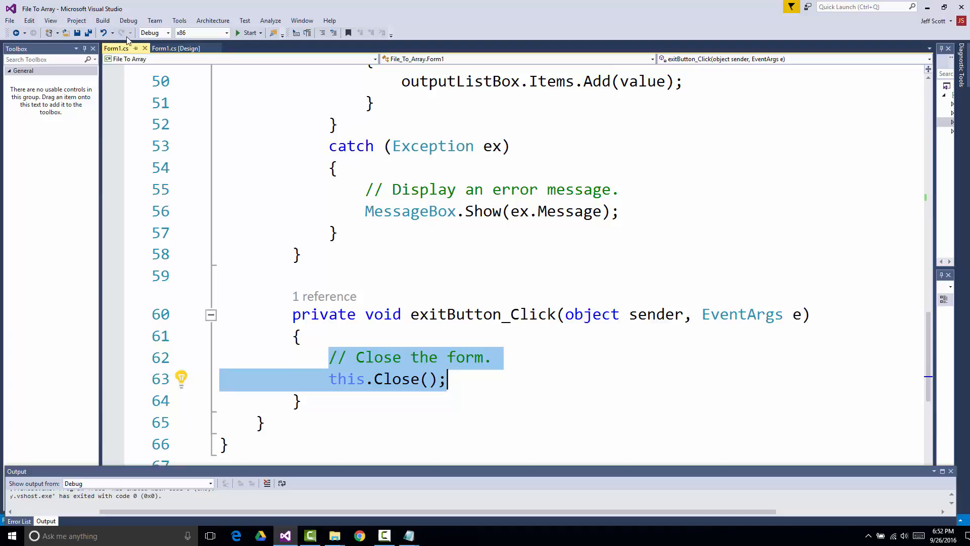
mouse_move(776, 165)
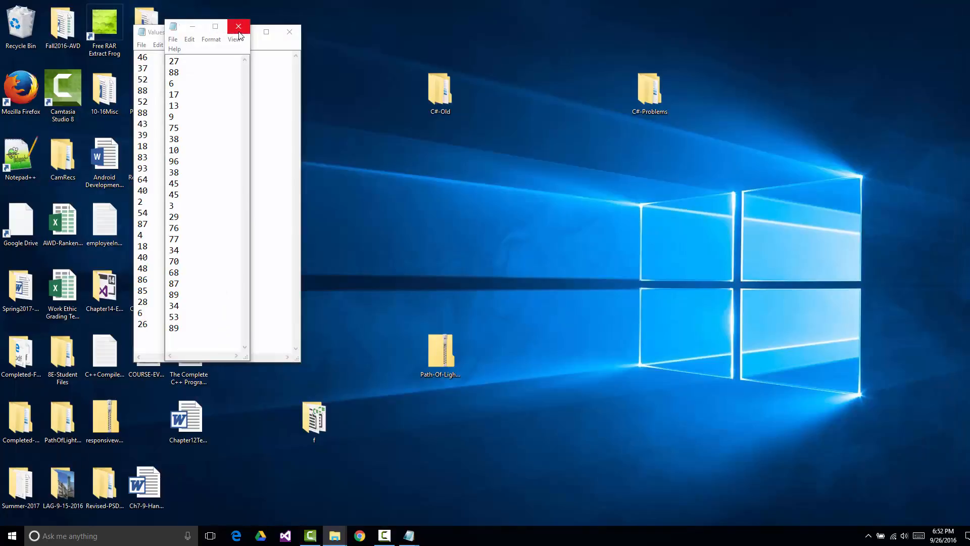
Close both Notepad windows showing Values.txt, leaving the desktop
click(238, 26)
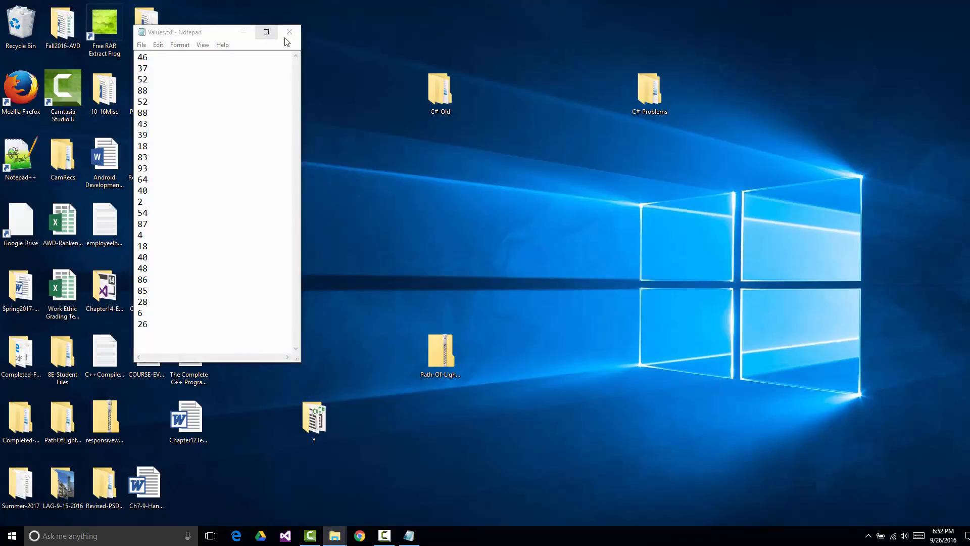
click(288, 31)
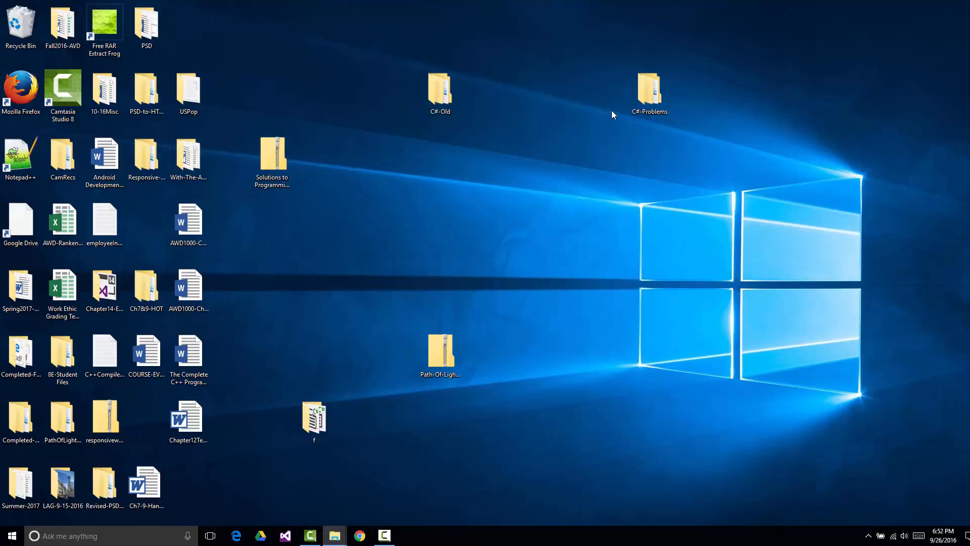
Browse from C#-Problems into Chapter14-FileStreams, then close that window
double_click(650, 89)
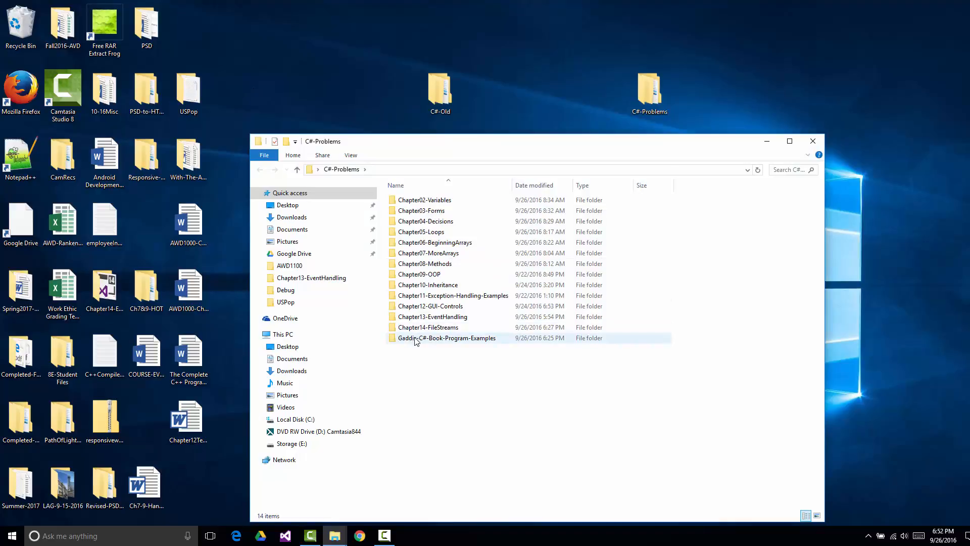
double_click(427, 326)
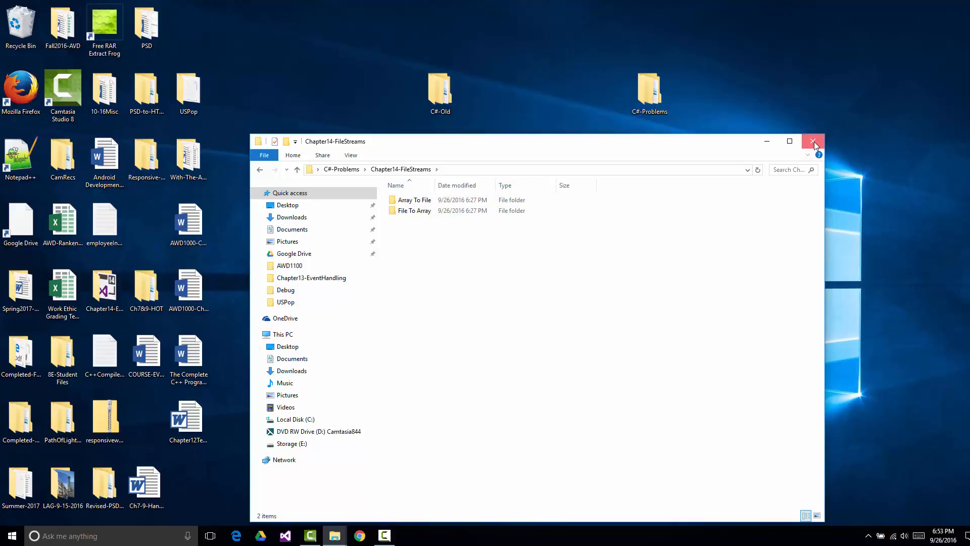
click(813, 141)
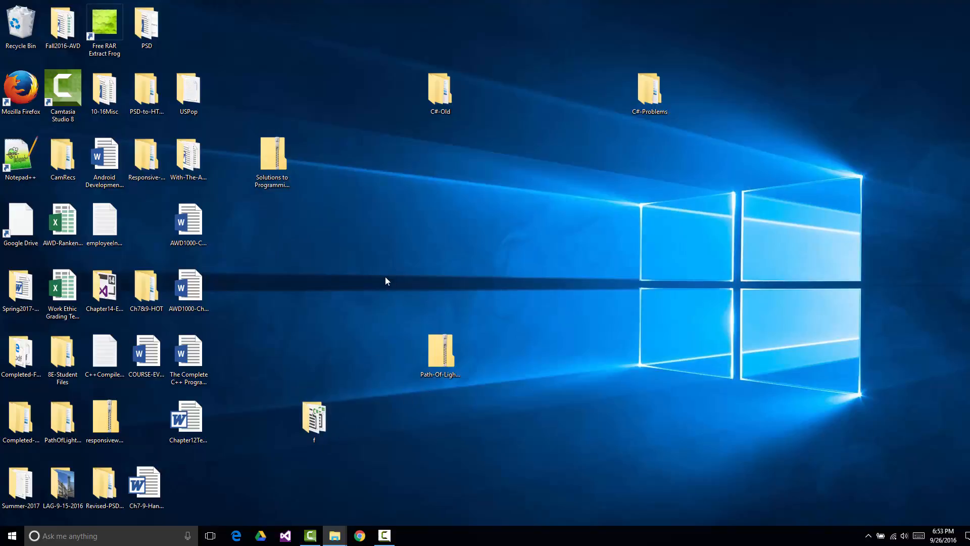
mouse_move(338, 162)
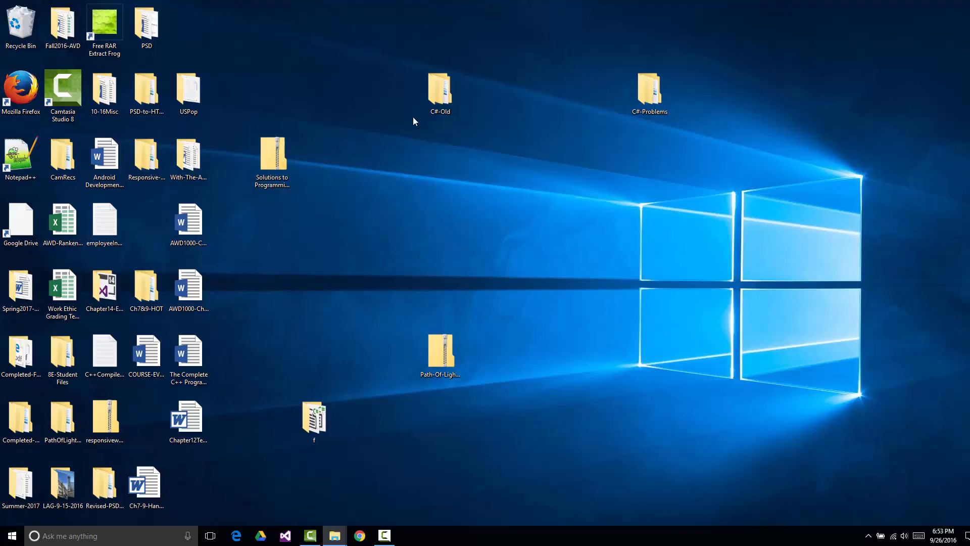
mouse_move(603, 121)
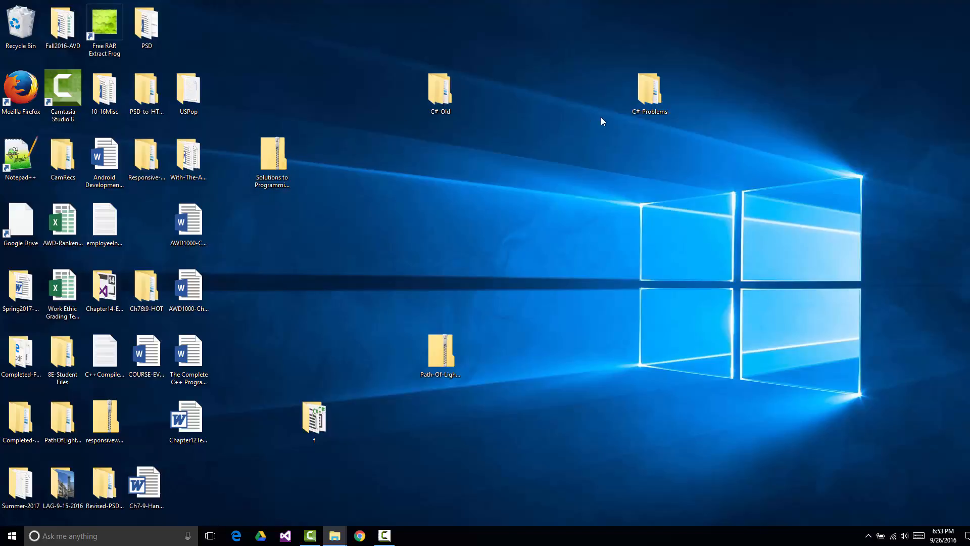
Reopen C#-Problems, look inside Gaddis-C#-Book-Program-Examples, go back and select the chapter folders
double_click(648, 90)
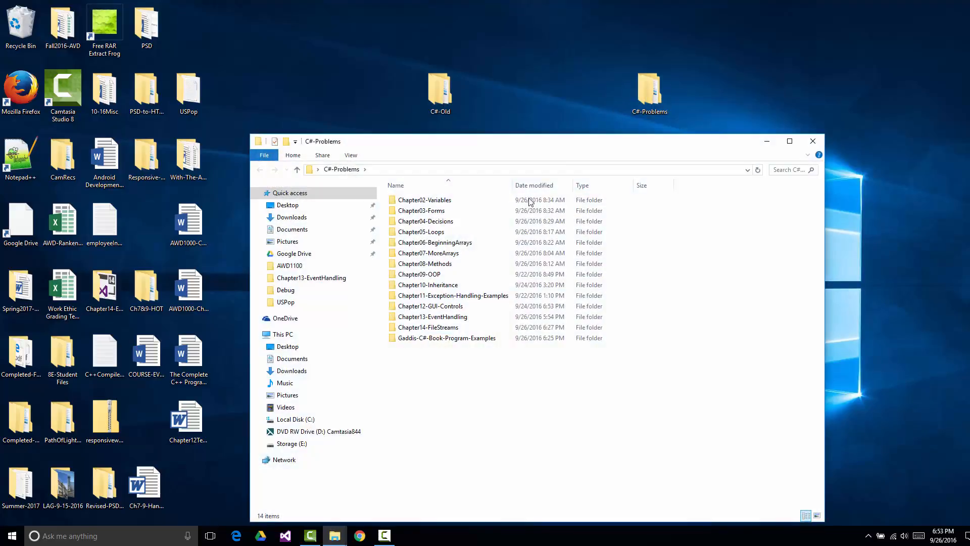
click(446, 337)
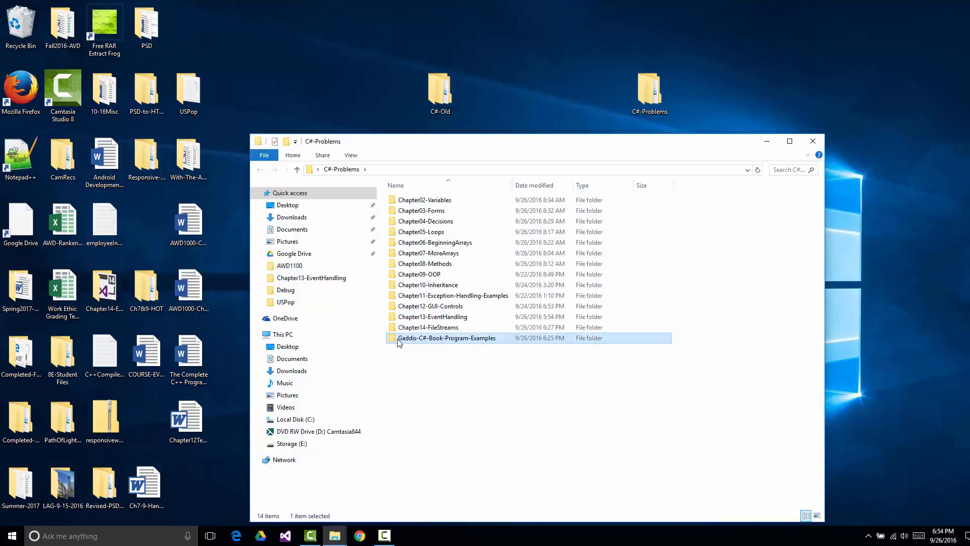
double_click(447, 337)
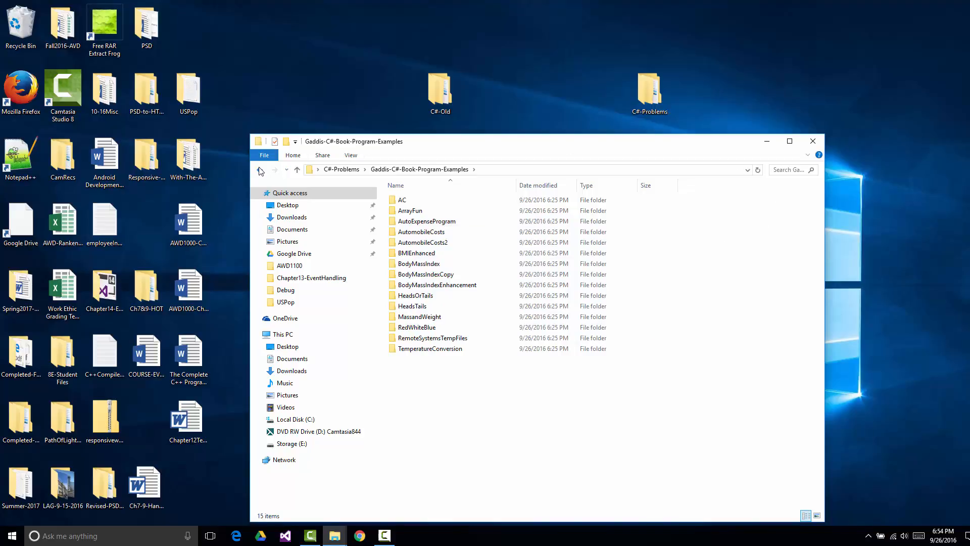
click(259, 169)
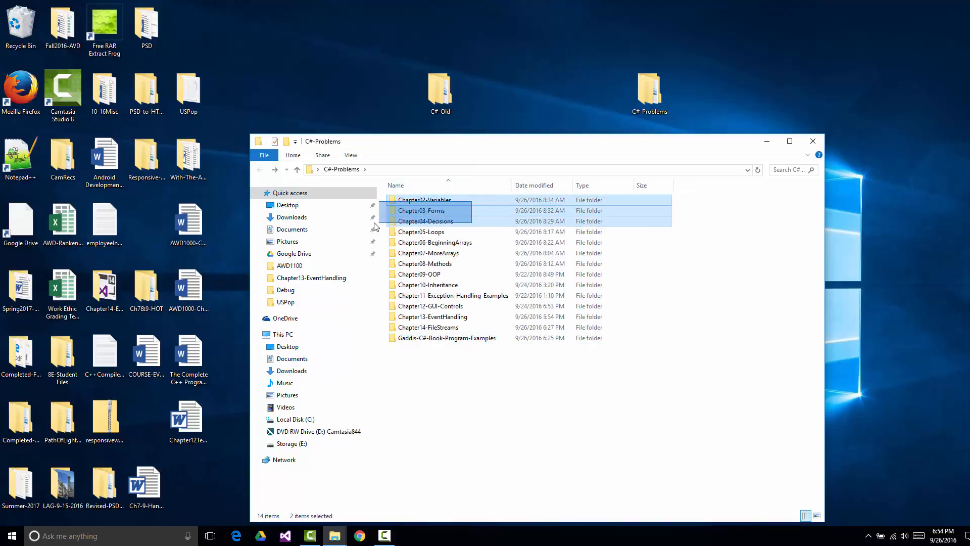
click(427, 326)
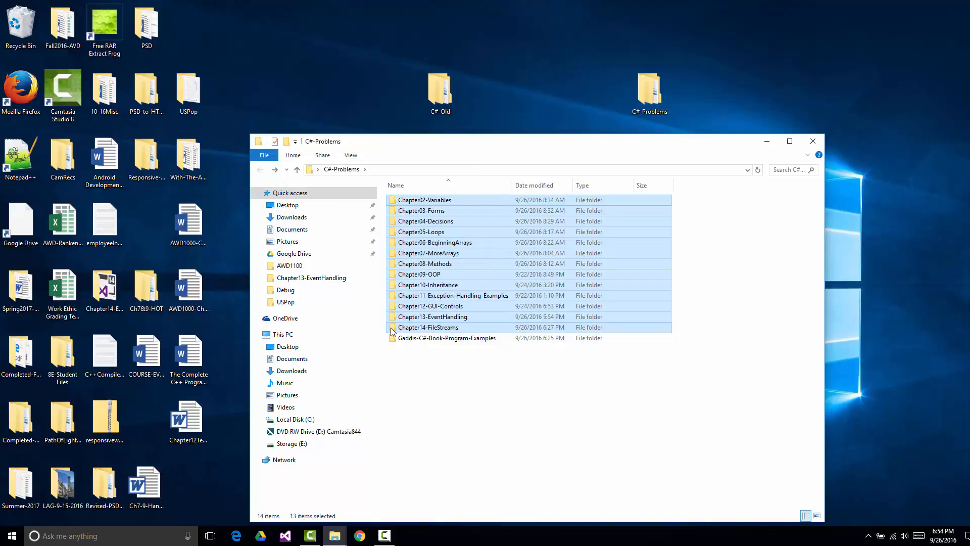
mouse_move(428, 328)
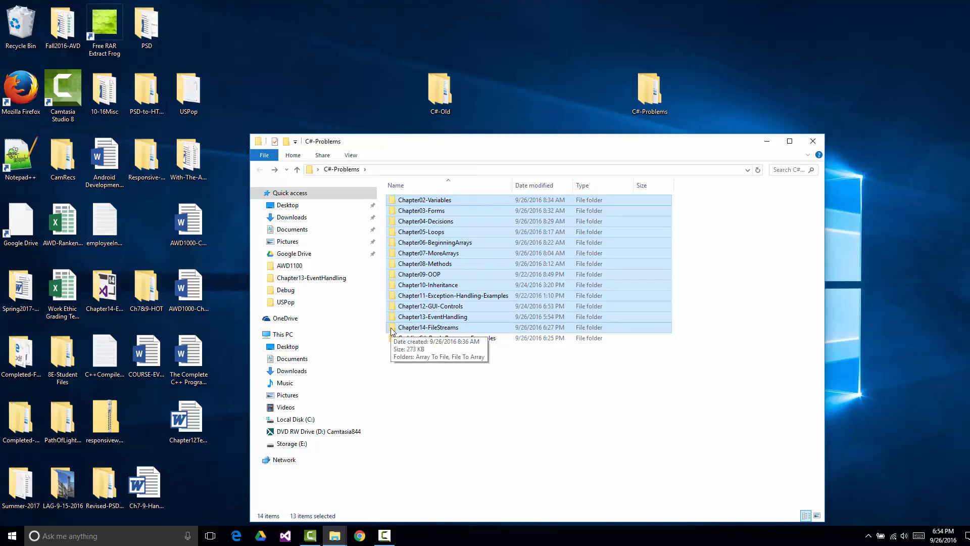